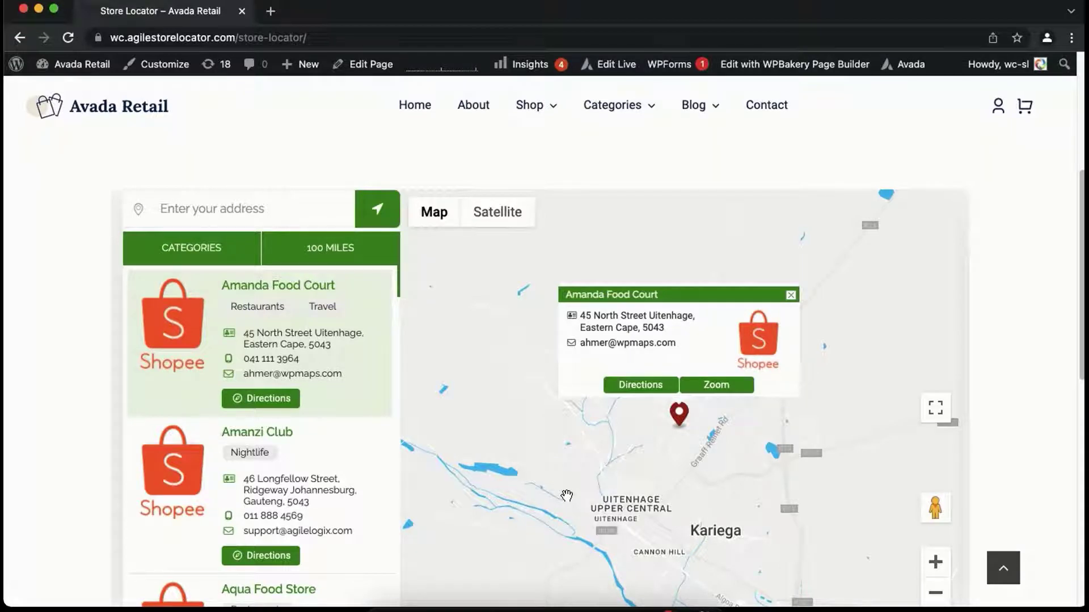
mouse_move(558, 505)
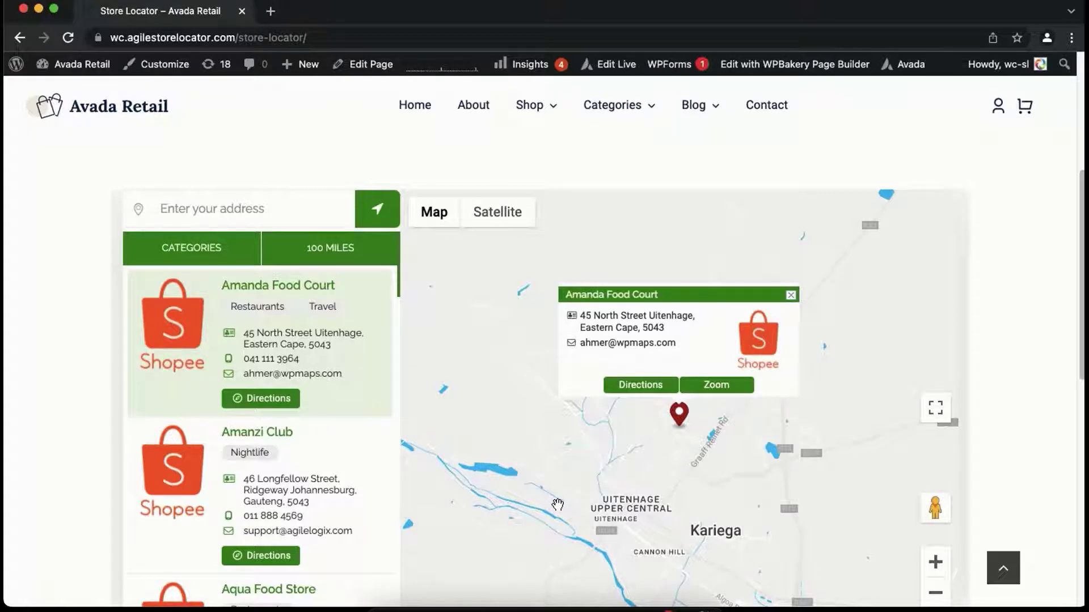
mouse_move(328, 431)
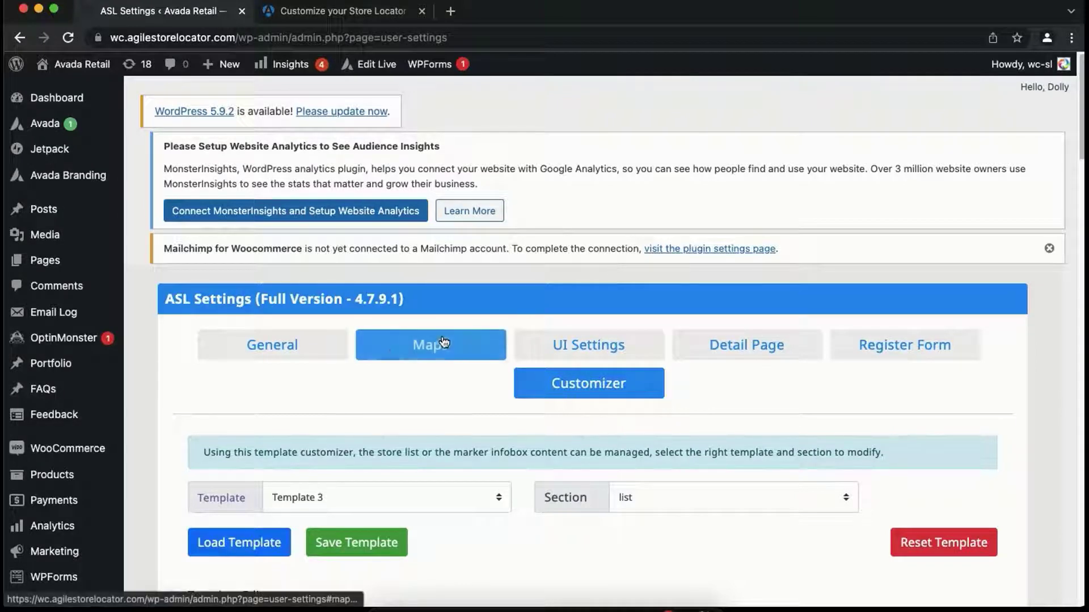
- Show the General settings down to Manage Additional Fields, where the 'dummy' field is listed
left_click(271, 344)
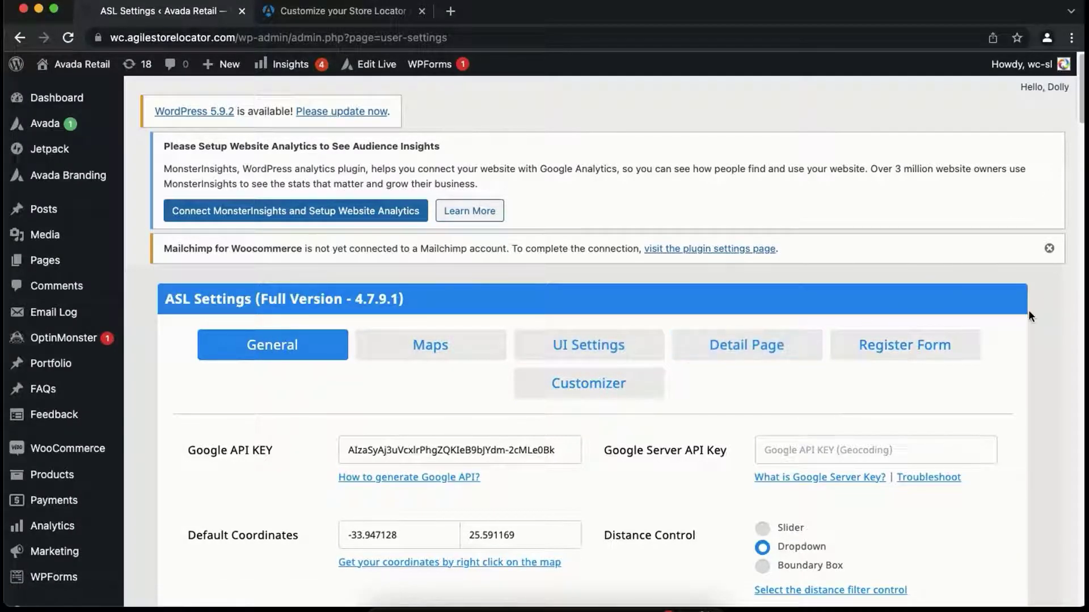
scroll("down", 3)
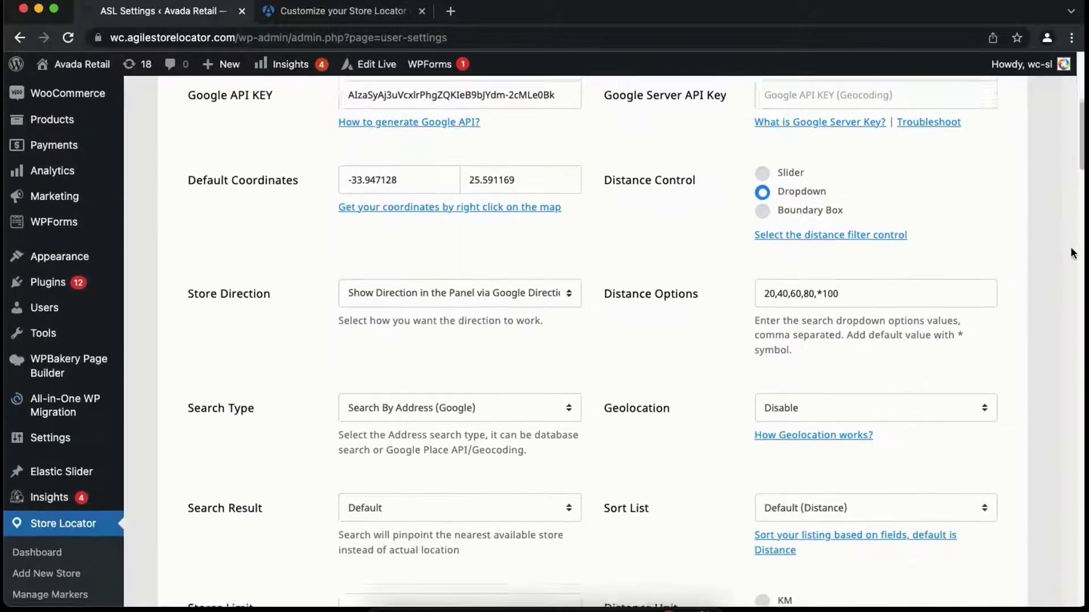
scroll("down", 3)
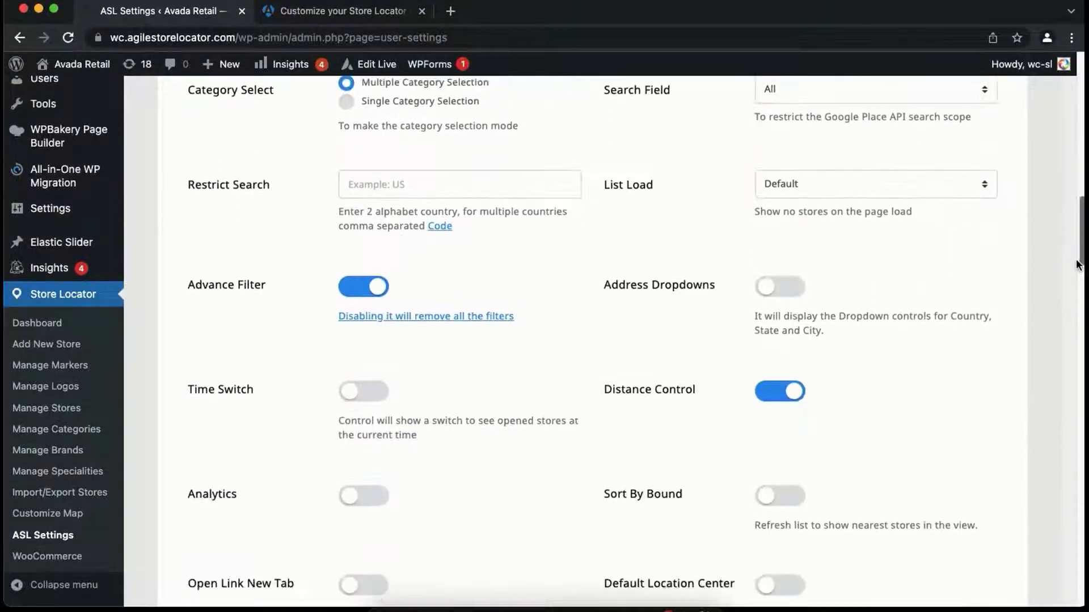
scroll("down", 3)
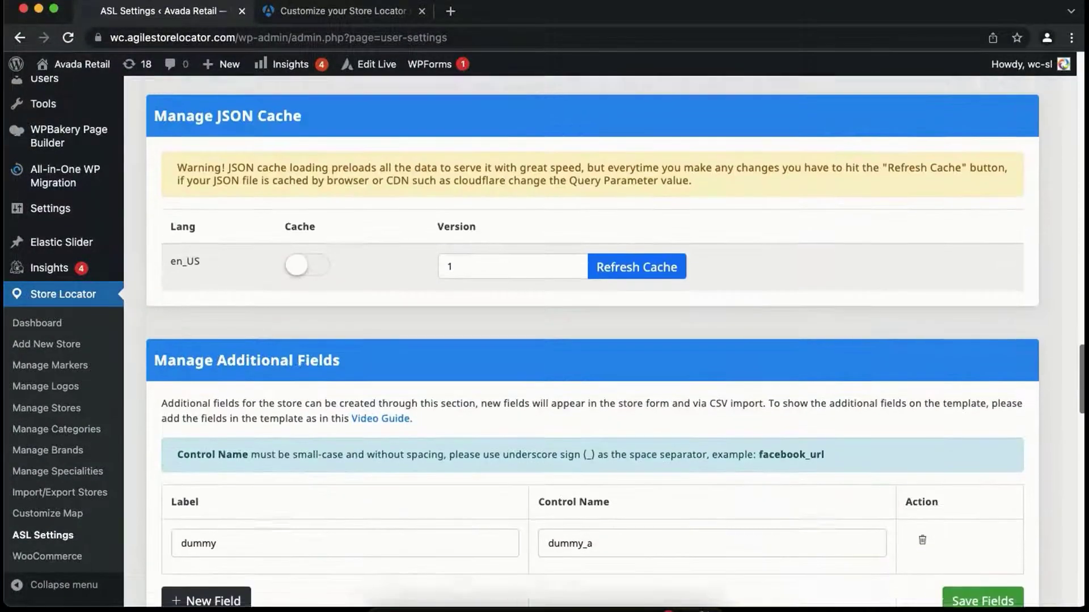
scroll("down", 3)
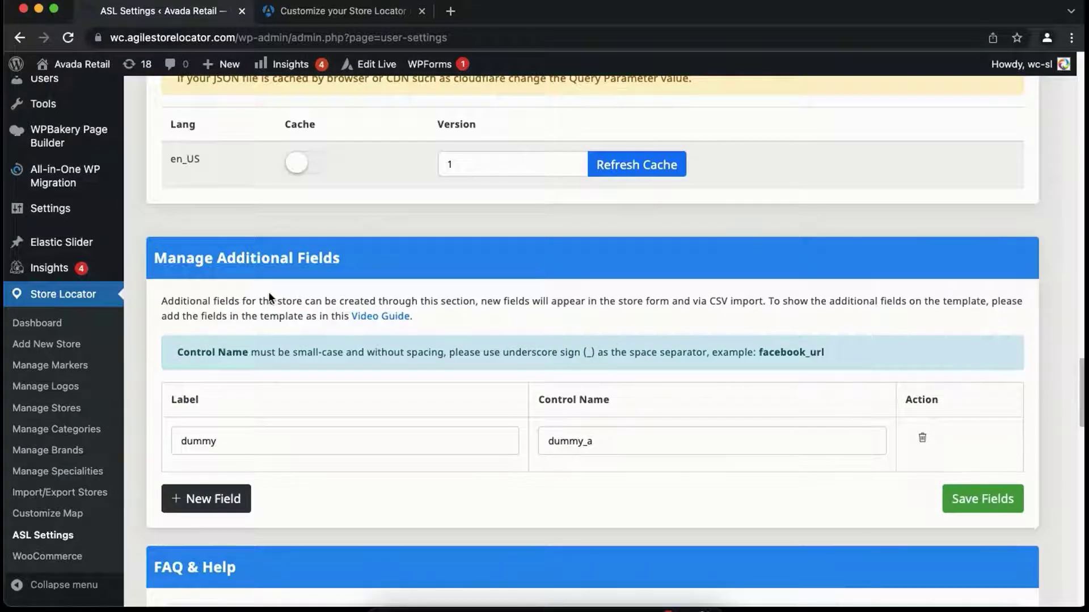
mouse_move(257, 401)
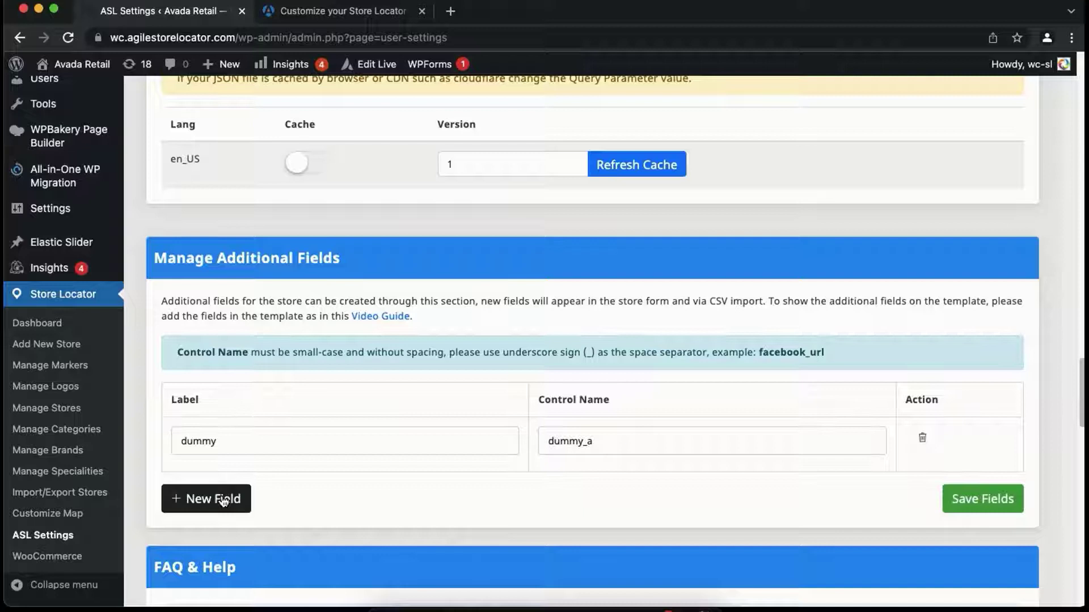
- Add Facebook, Twitter and Instagram fields named facebook_url, twitter_url, instagram_url and save them
left_click(205, 498)
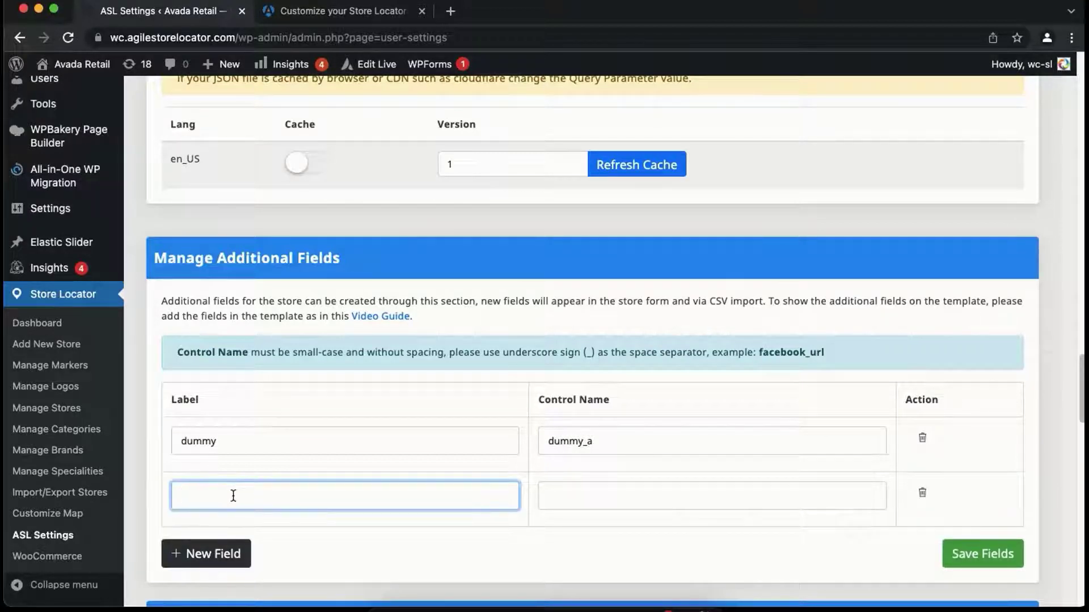
type("Facebook")
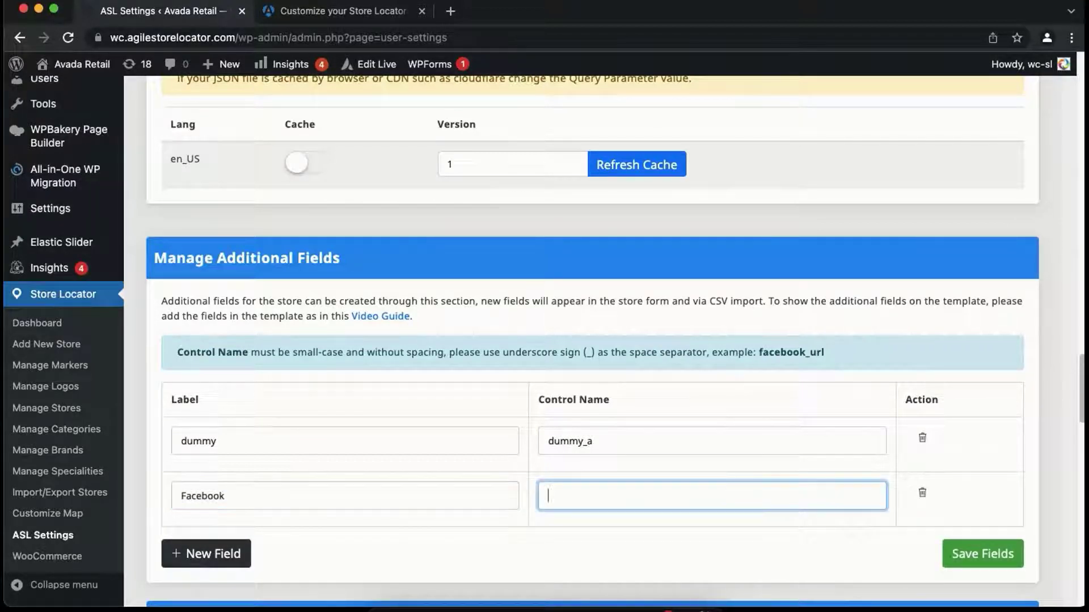
type("facebook")
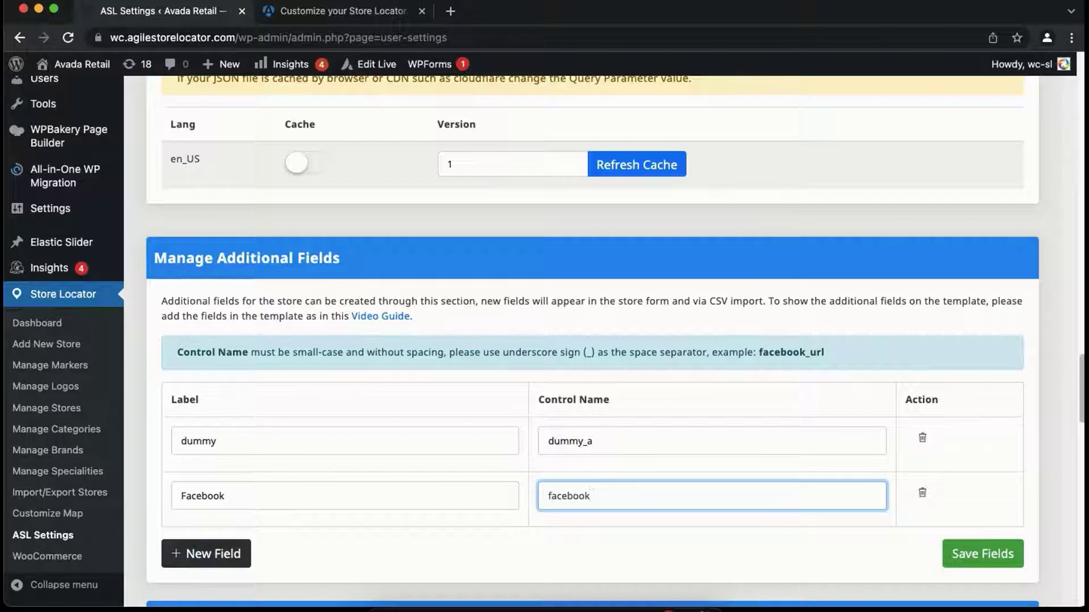
type("_url")
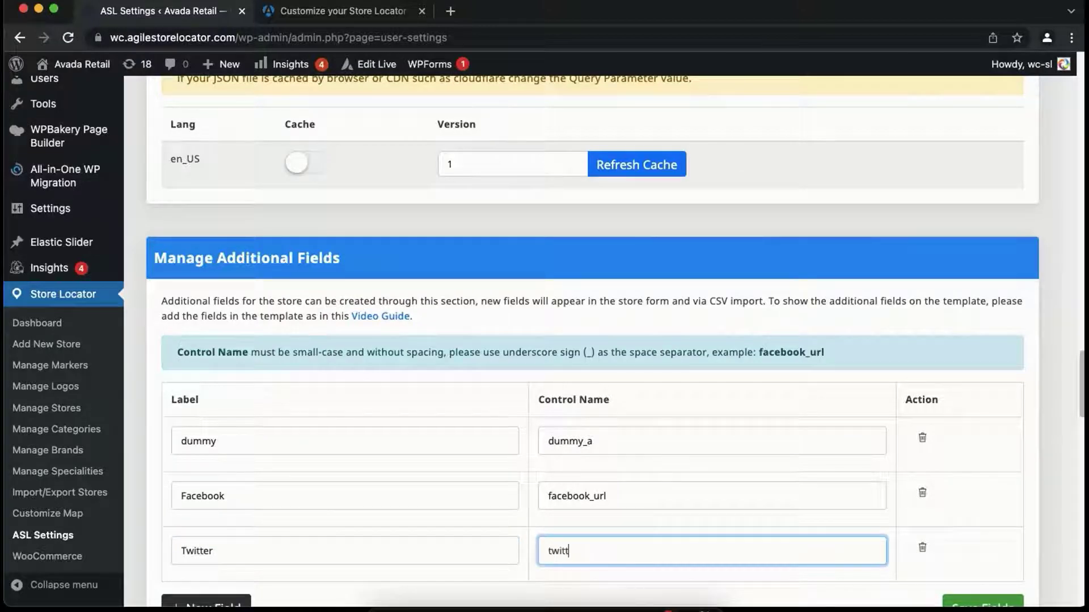
type("er_url")
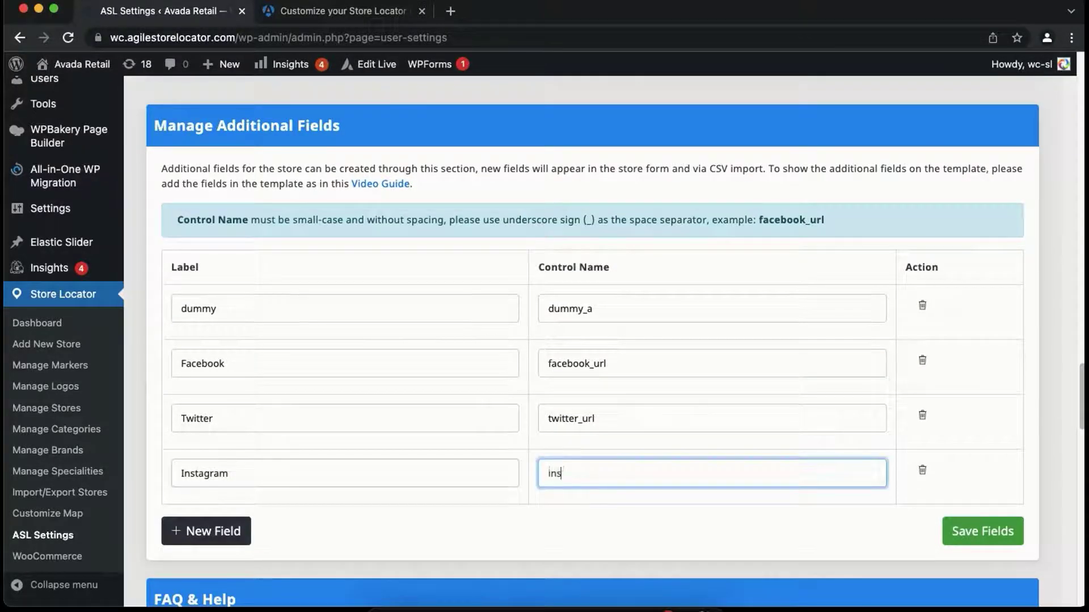
type("tagram_url")
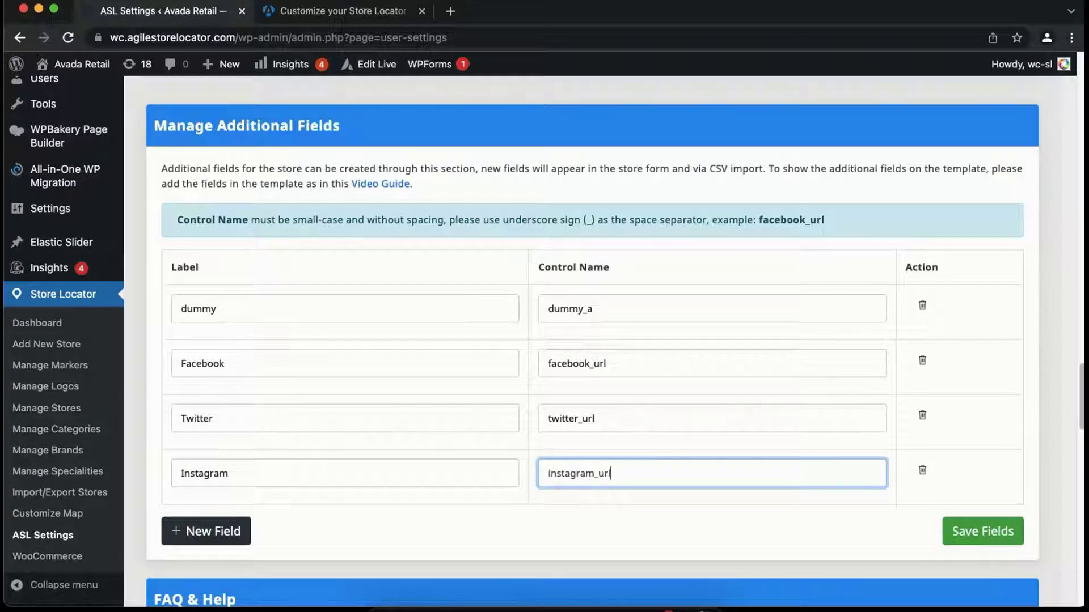
mouse_move(935, 513)
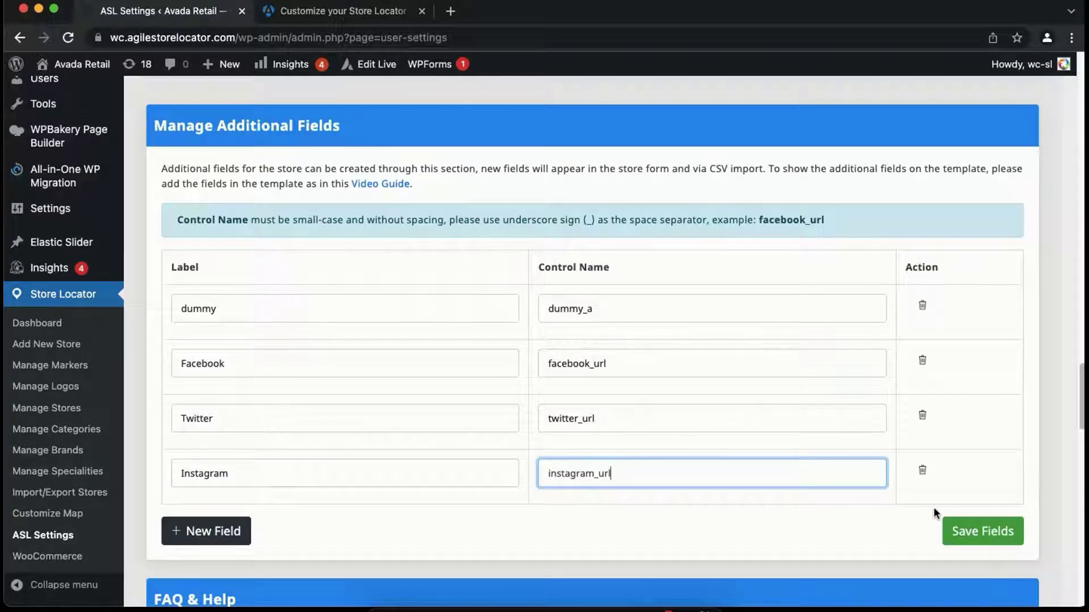
left_click(981, 531)
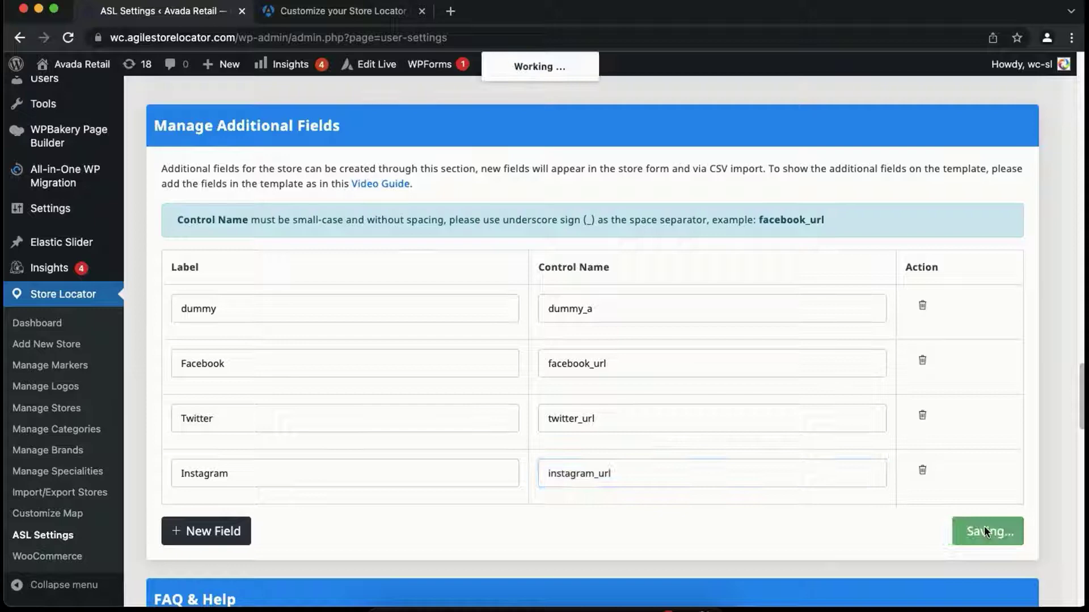
left_click(981, 531)
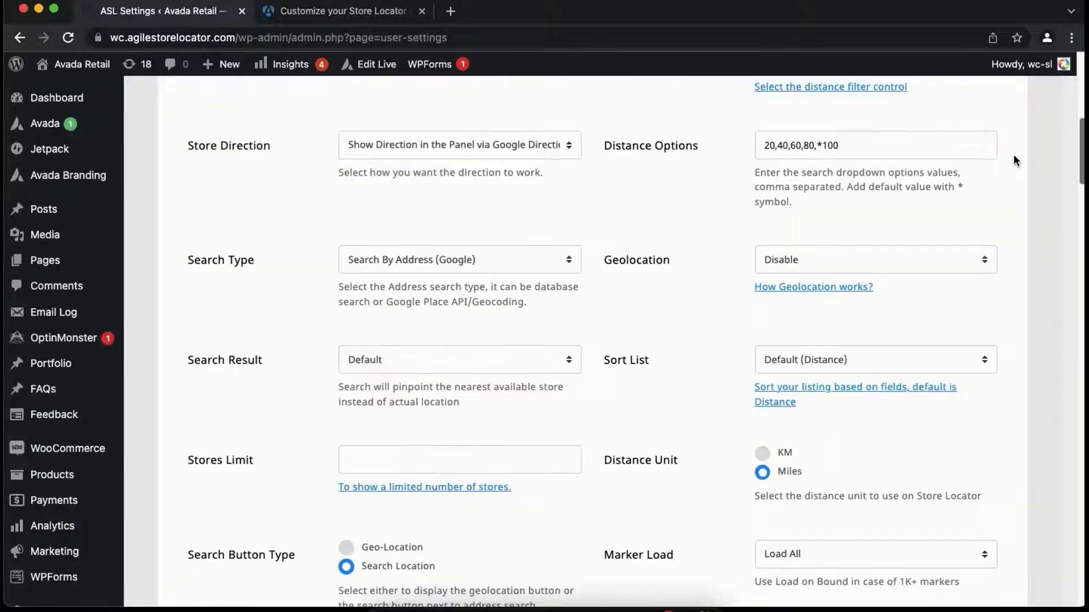
- Load Template 3's list section into the Customizer editor
scroll("up", 3)
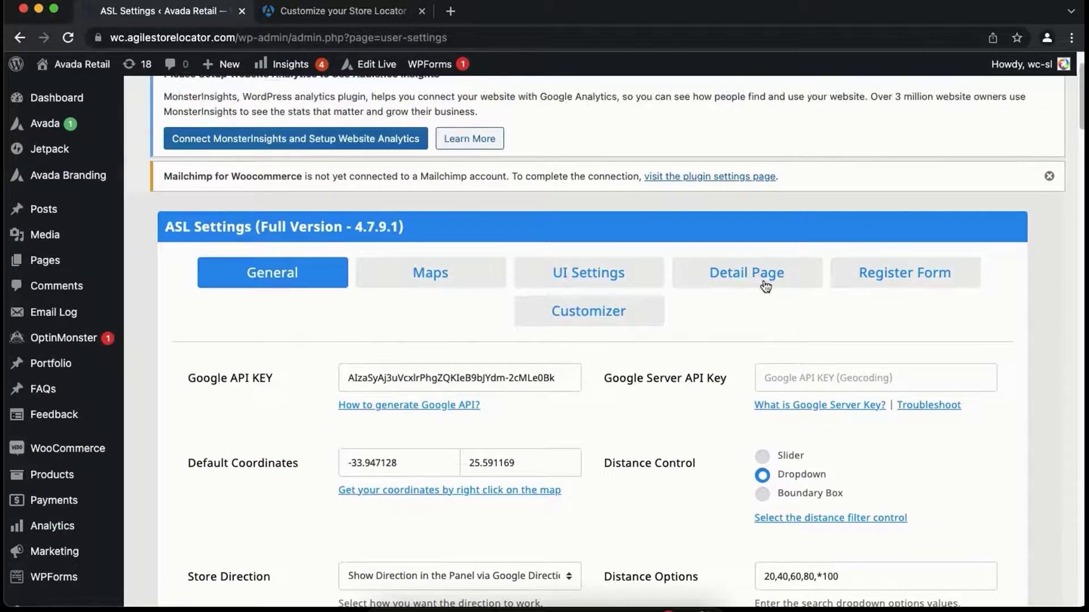
left_click(587, 311)
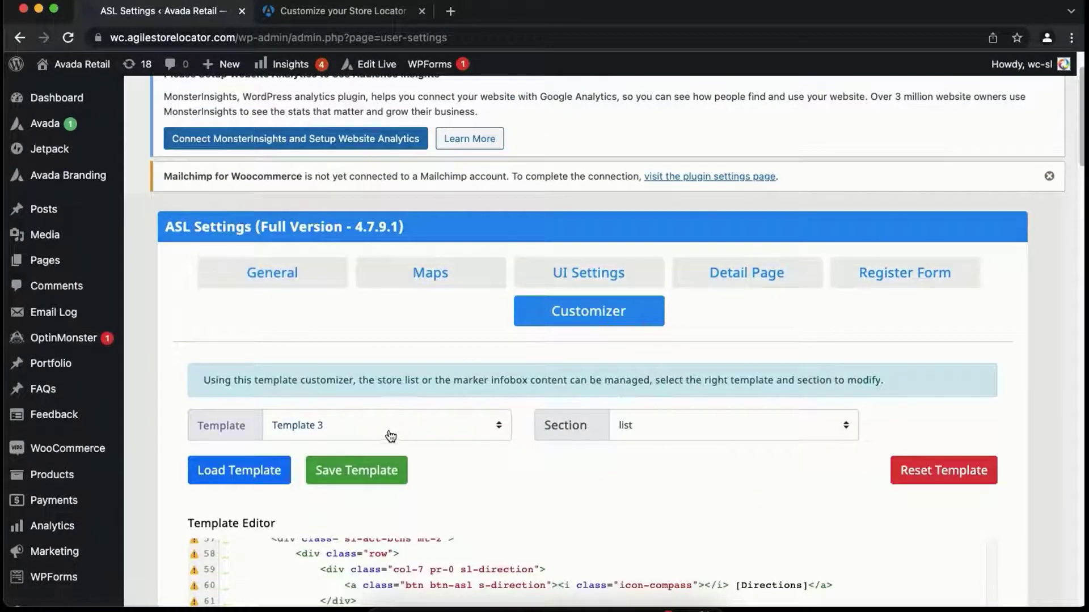
left_click(239, 470)
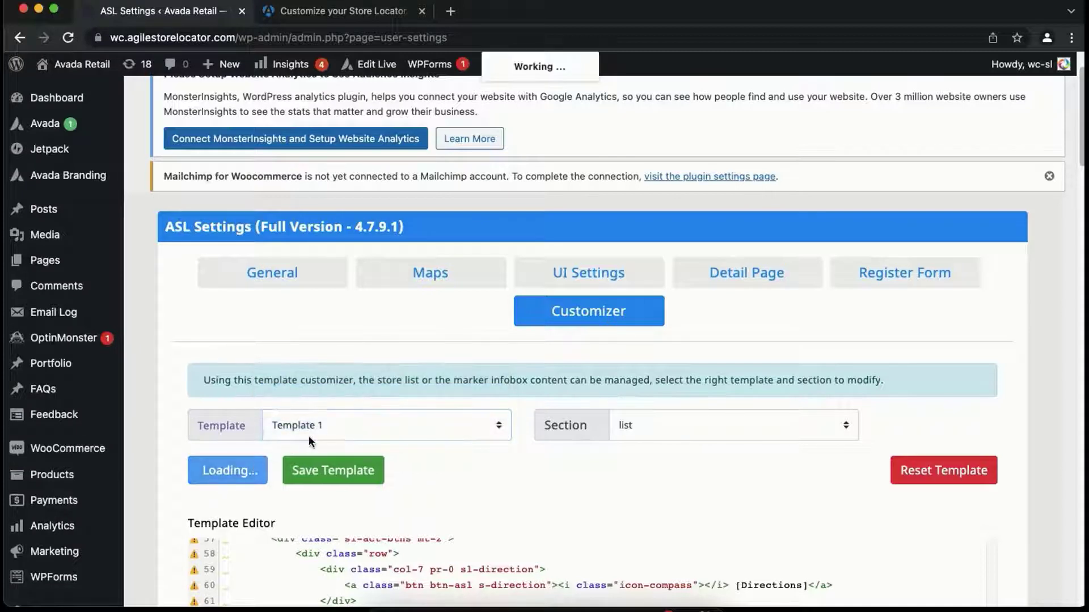
left_click(386, 425)
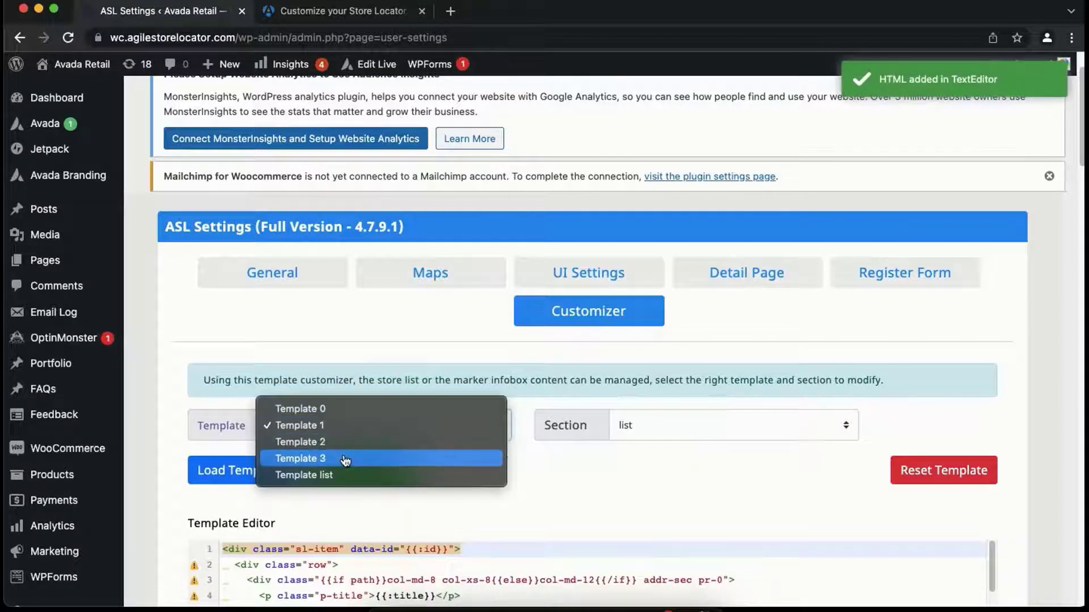
left_click(300, 458)
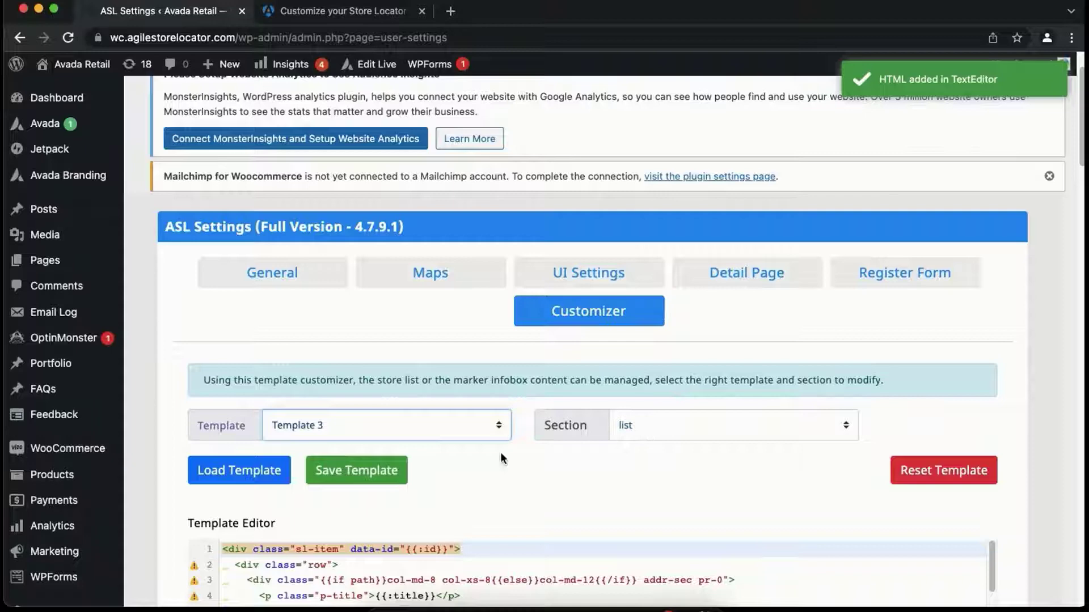
left_click(238, 470)
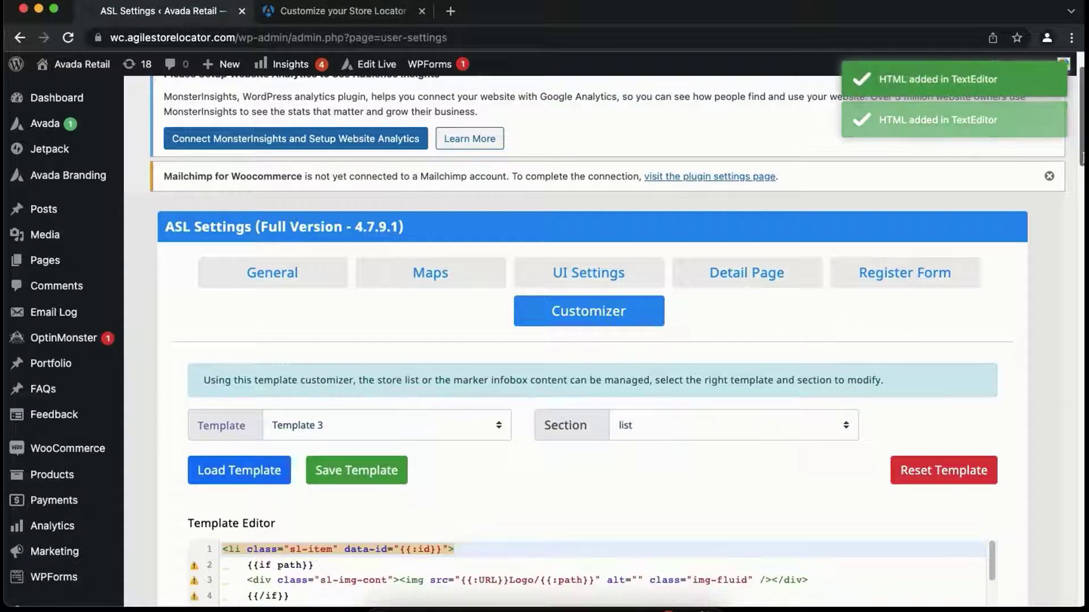
- Place the cursor on empty line 67 for the social buttons code
scroll("down", 3)
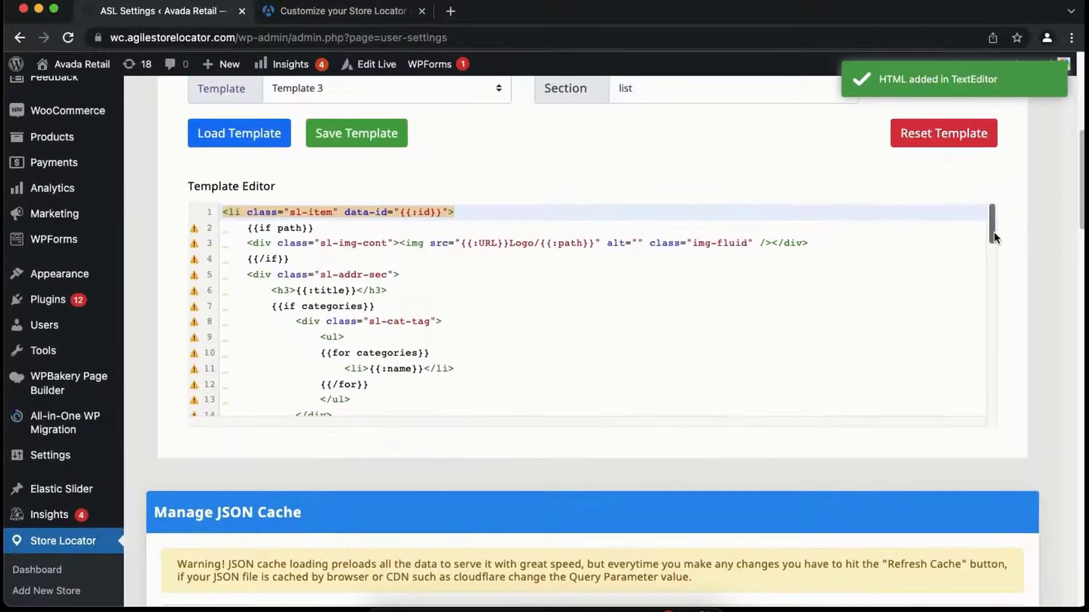
scroll("down", 3)
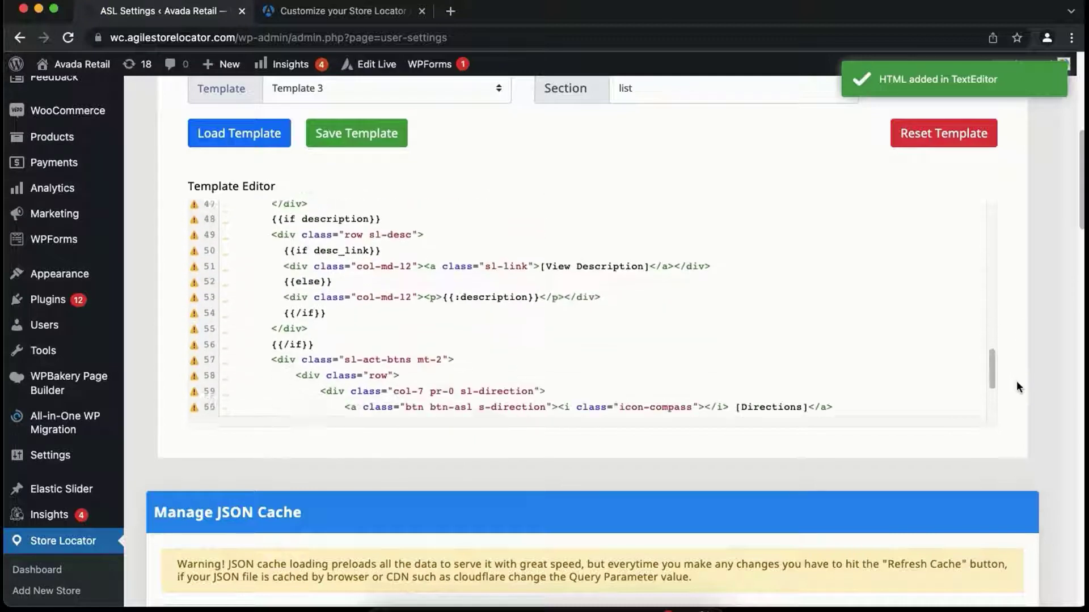
scroll("down", 3)
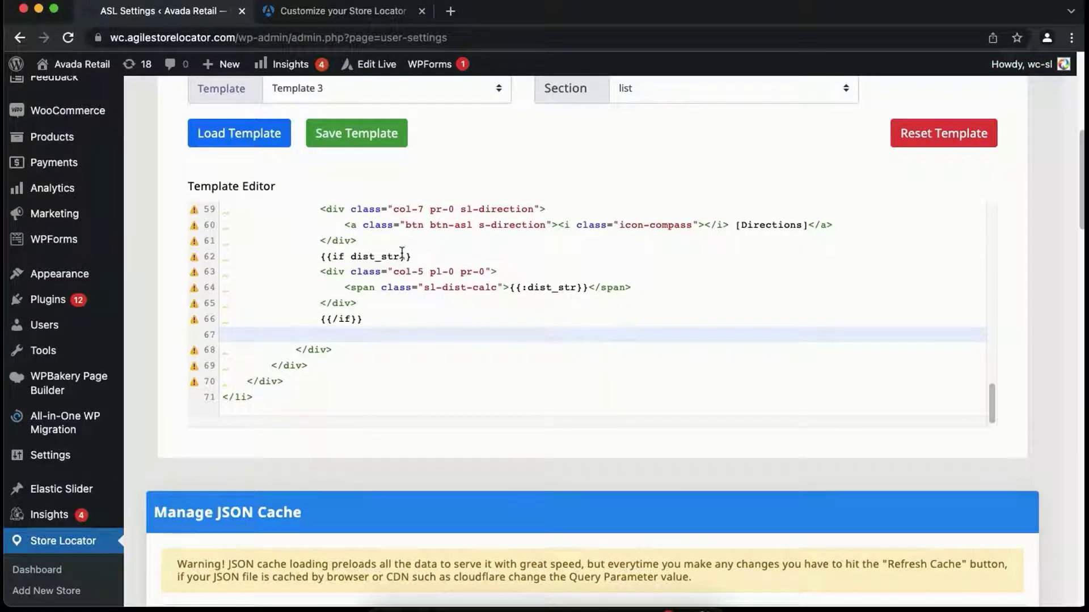
left_click(340, 10)
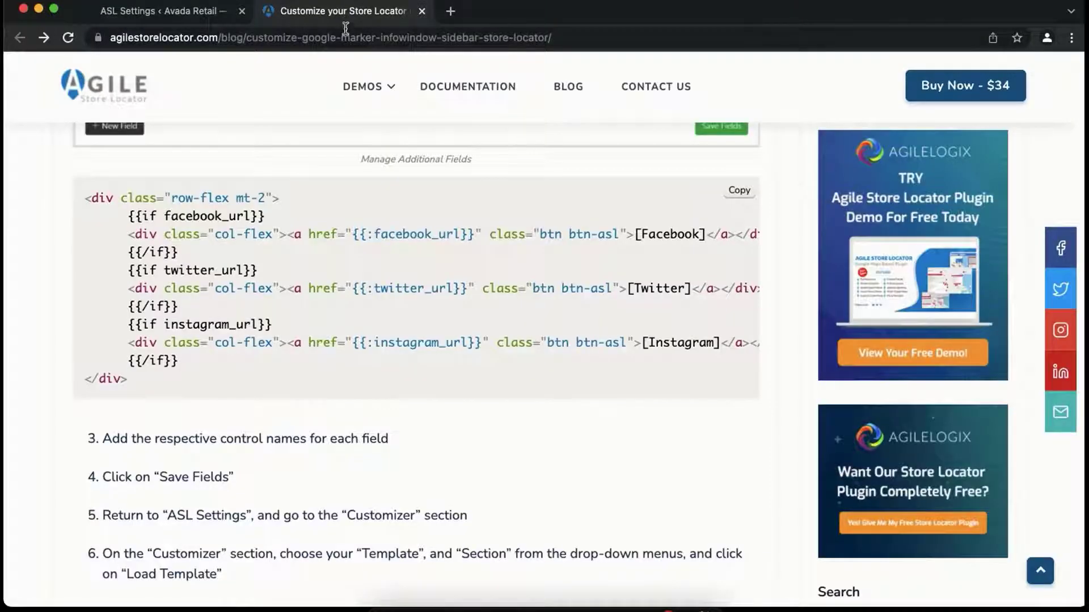
- Copy the Facebook, Twitter and Instagram buttons snippet from the documentation, then return to ASL Settings
left_click(362, 86)
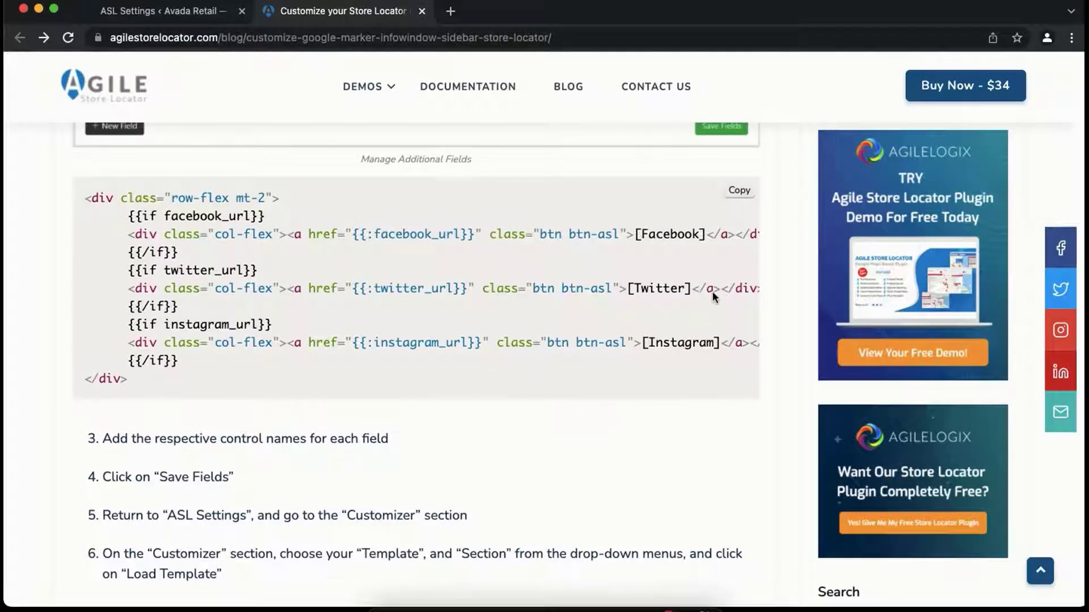
mouse_move(735, 213)
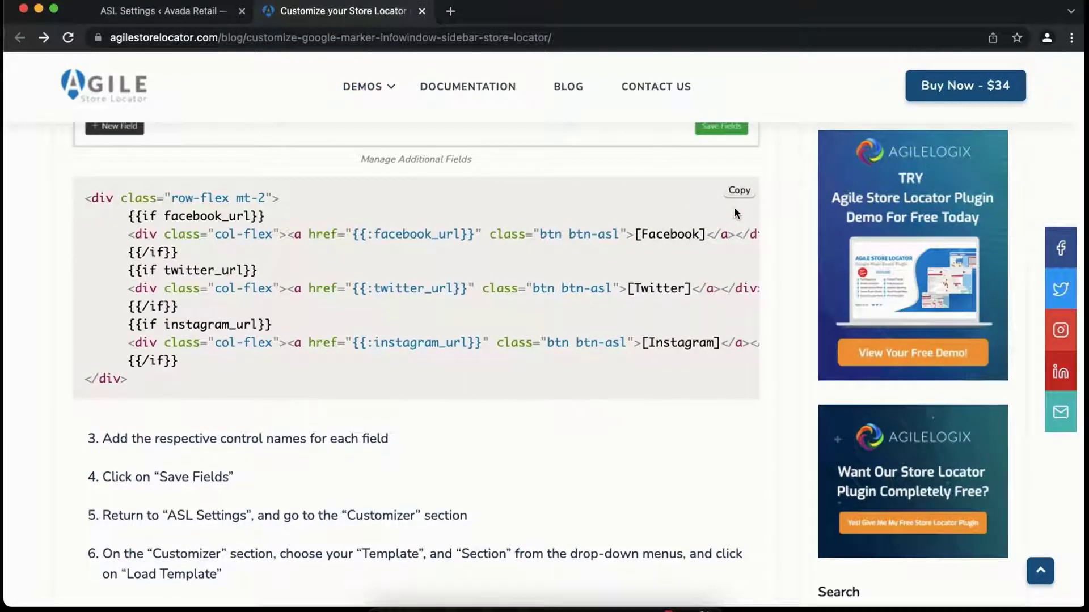
left_click(738, 191)
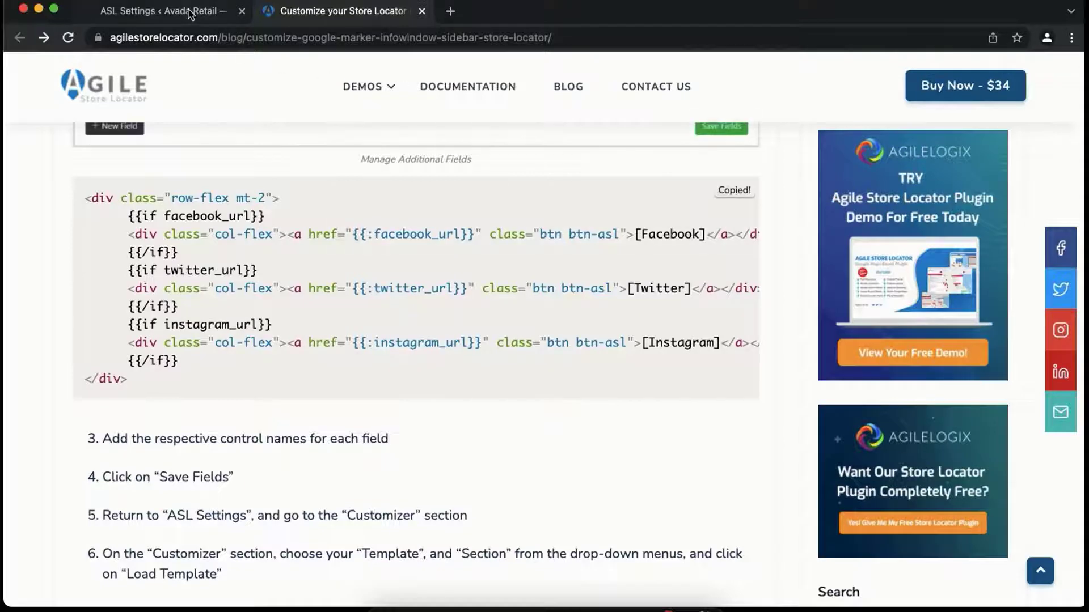
left_click(160, 11)
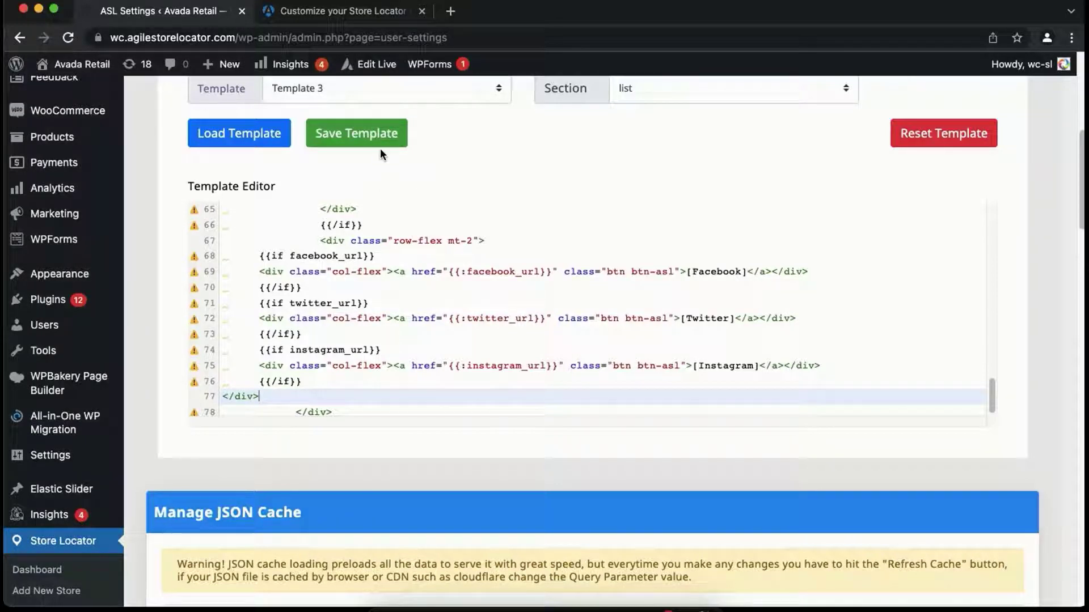
- Save Template 3 with the social buttons added until 'Template Updated' appears
left_click(355, 132)
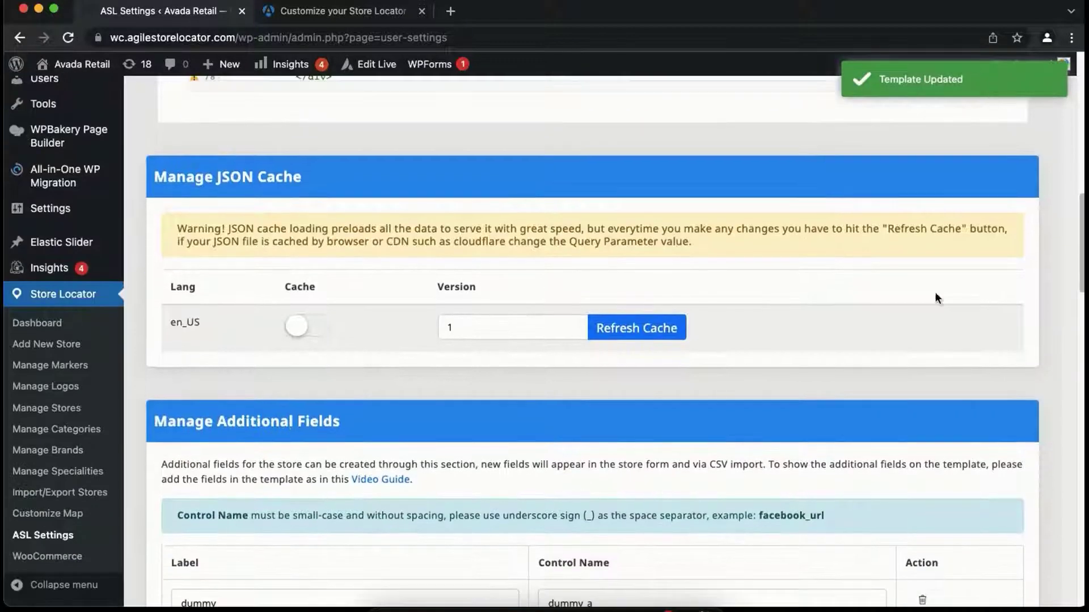
mouse_move(46, 408)
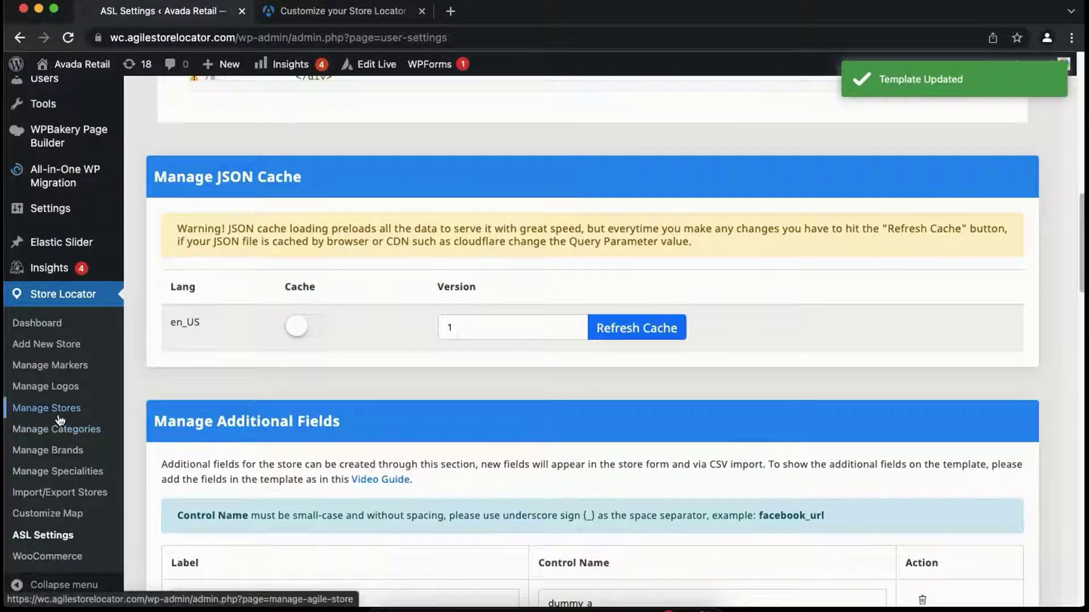
- Sort Manage Stores by Title and edit the Amanda Food Court store
left_click(47, 408)
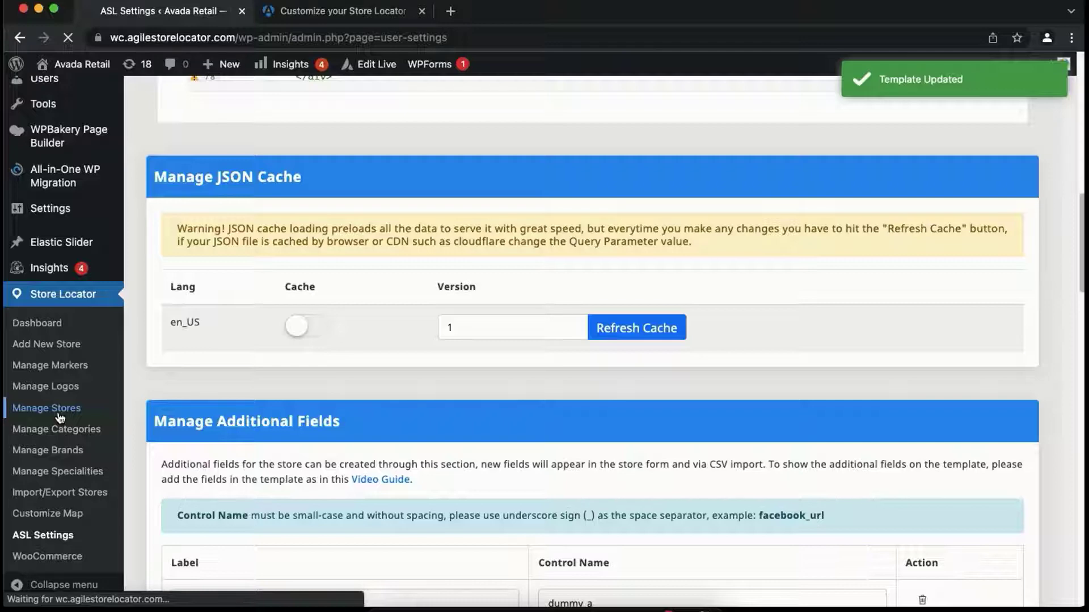
left_click(47, 407)
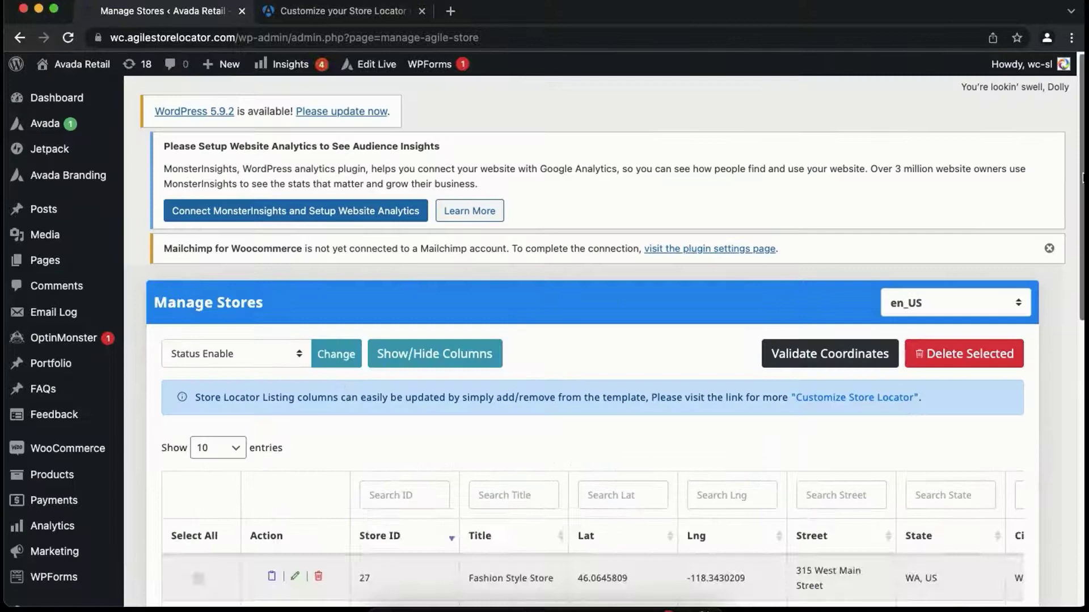
scroll("down", 3)
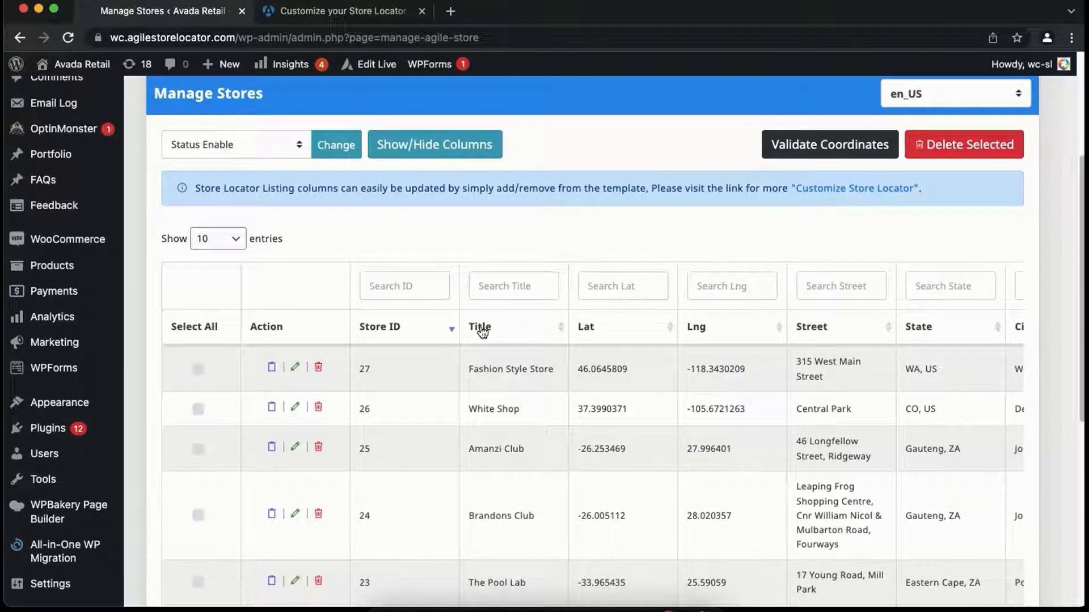
left_click(479, 326)
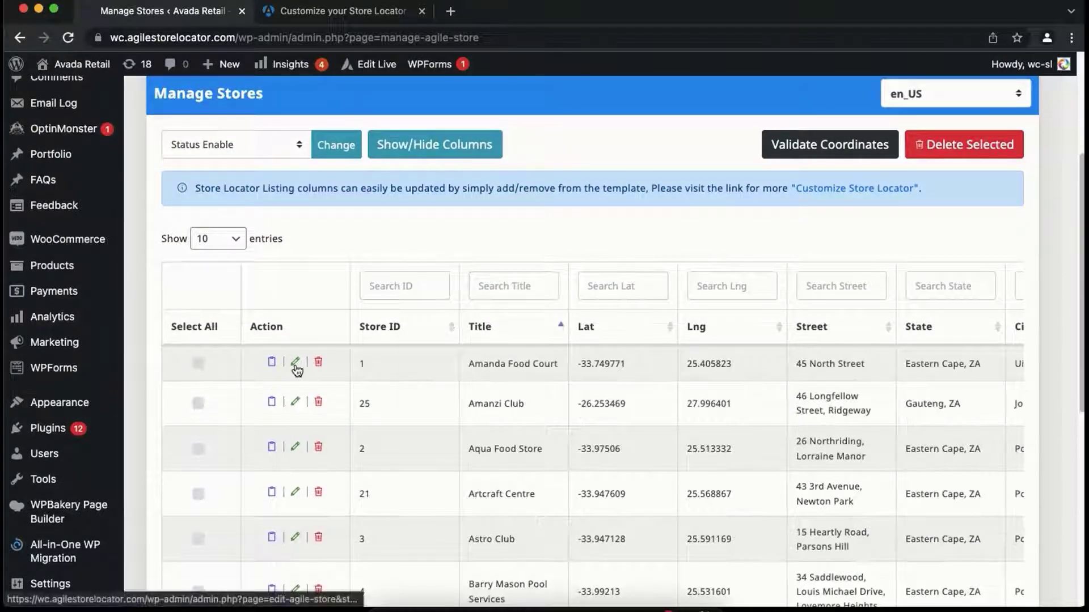
left_click(294, 364)
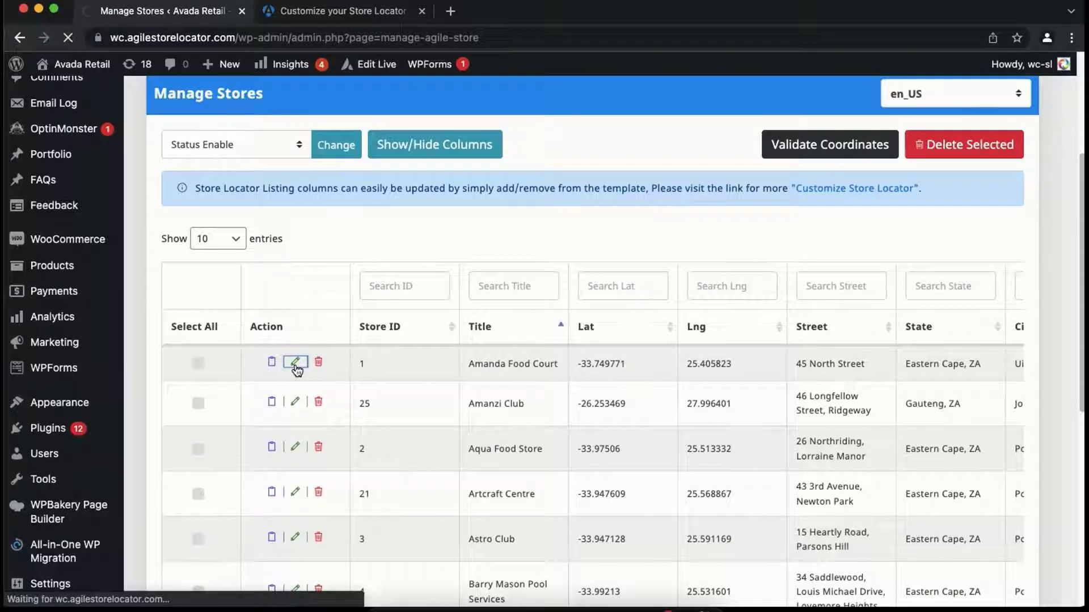
left_click(294, 362)
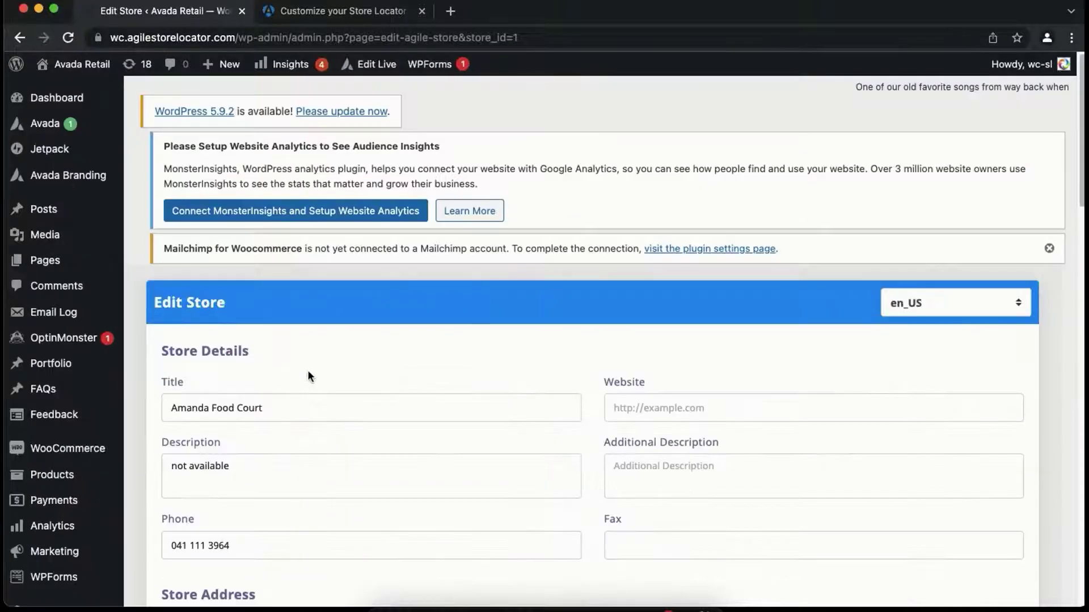
- Check Amanda Food Court's Facebook, Twitter and Instagram link fields
scroll("down", 3)
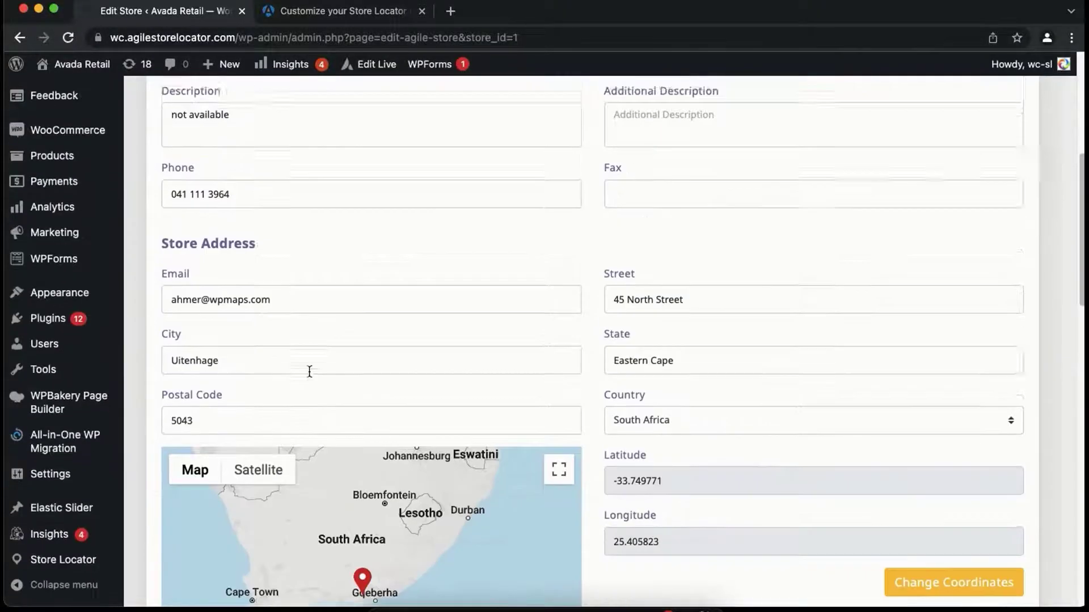
scroll("down", 3)
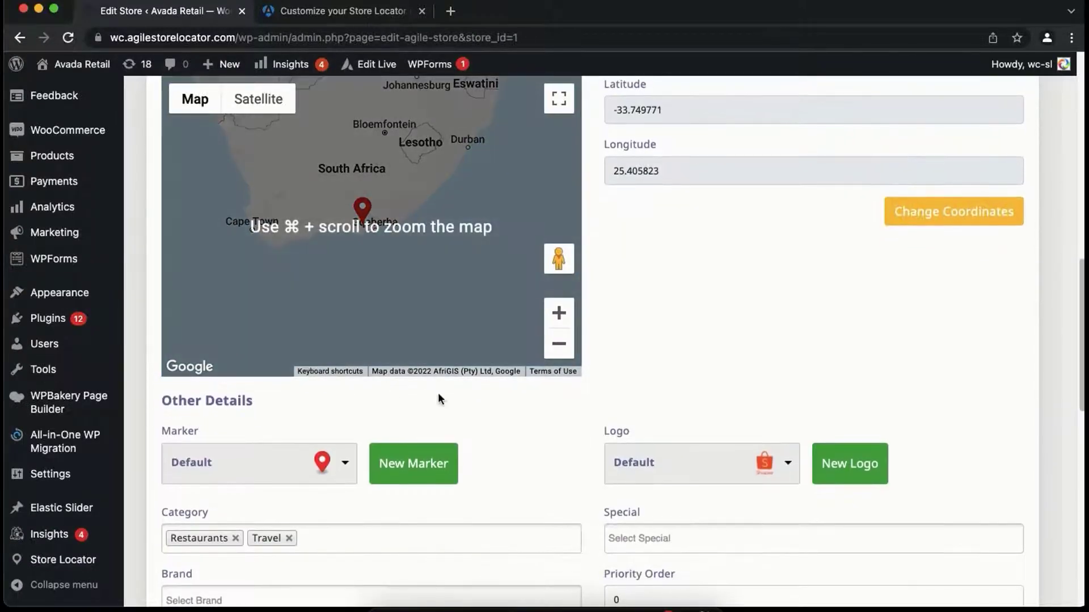
scroll("down", 3)
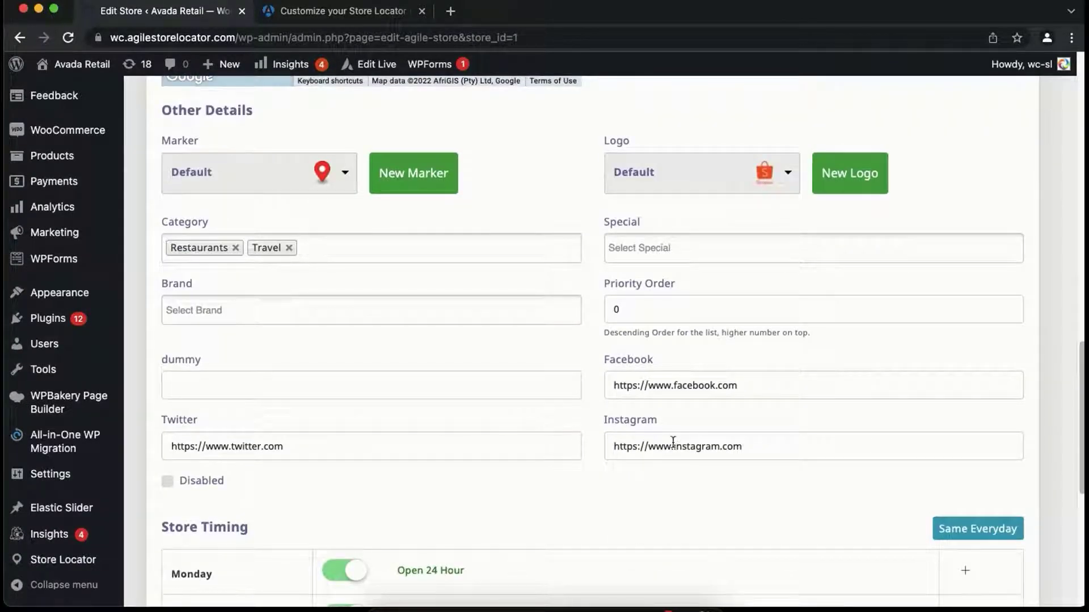
left_click(250, 446)
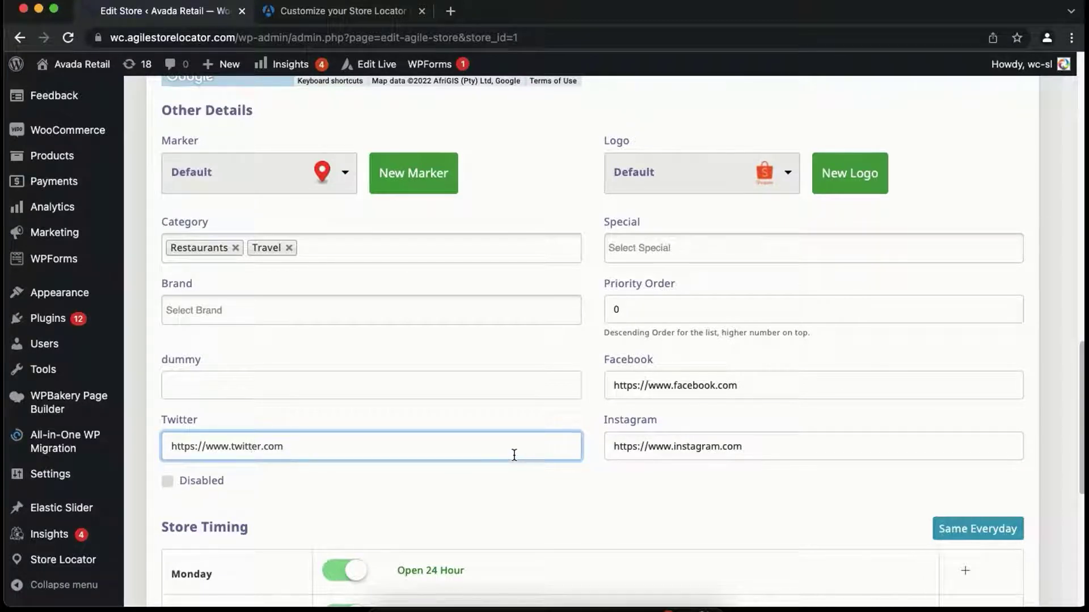
mouse_move(516, 414)
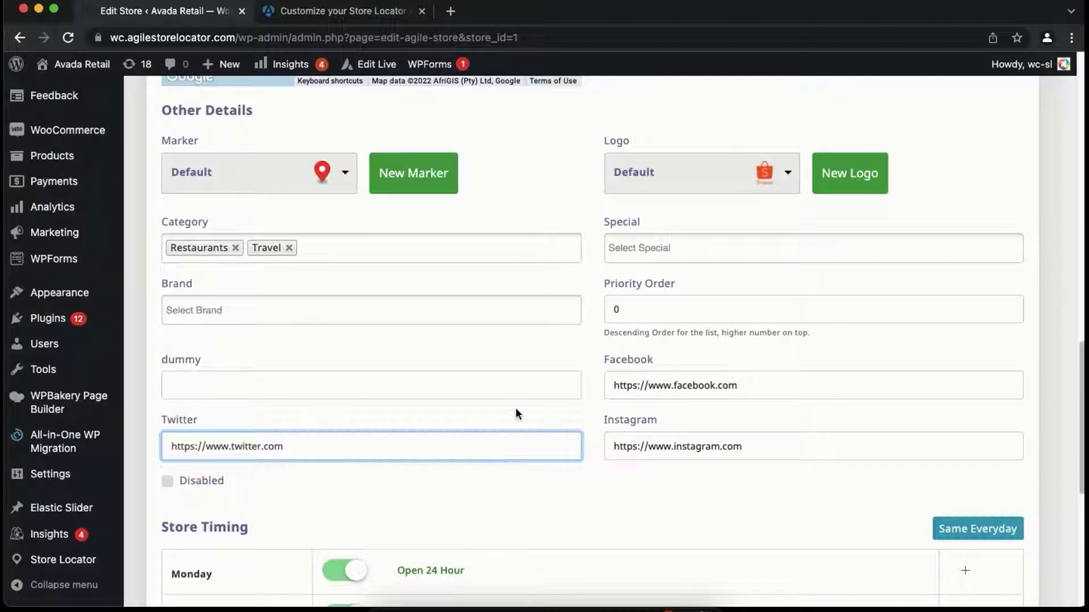
scroll("down", 3)
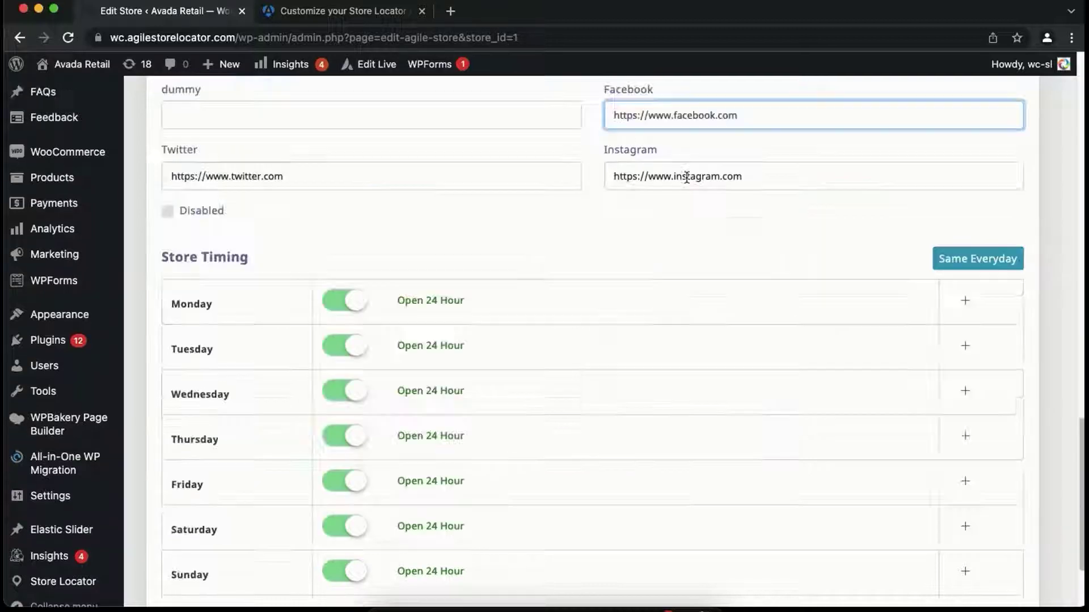
left_click(677, 175)
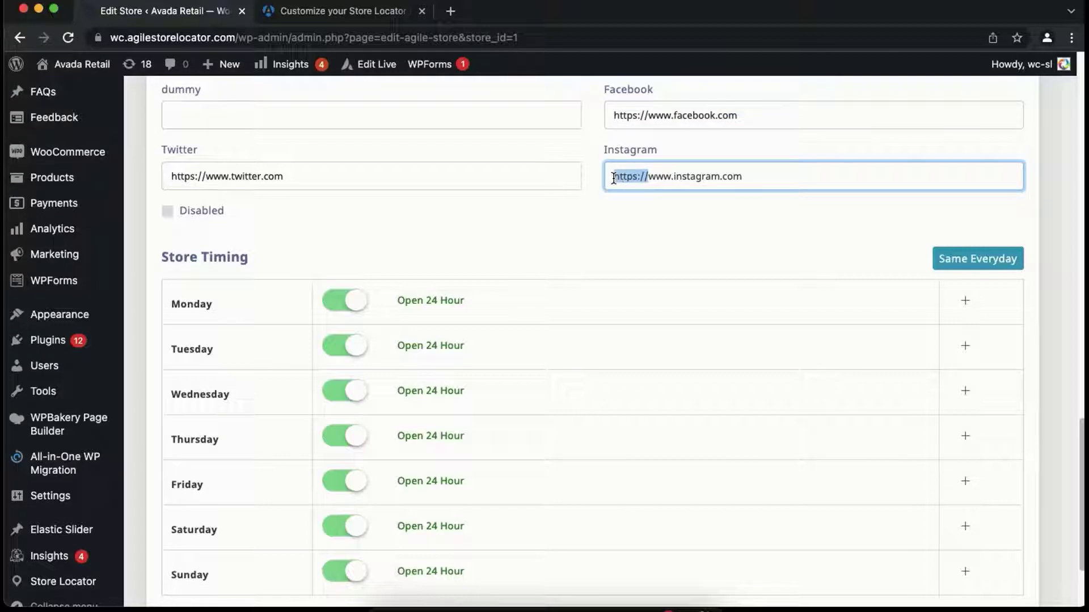
- Update the store and return to the Manage Stores list
scroll("down", 3)
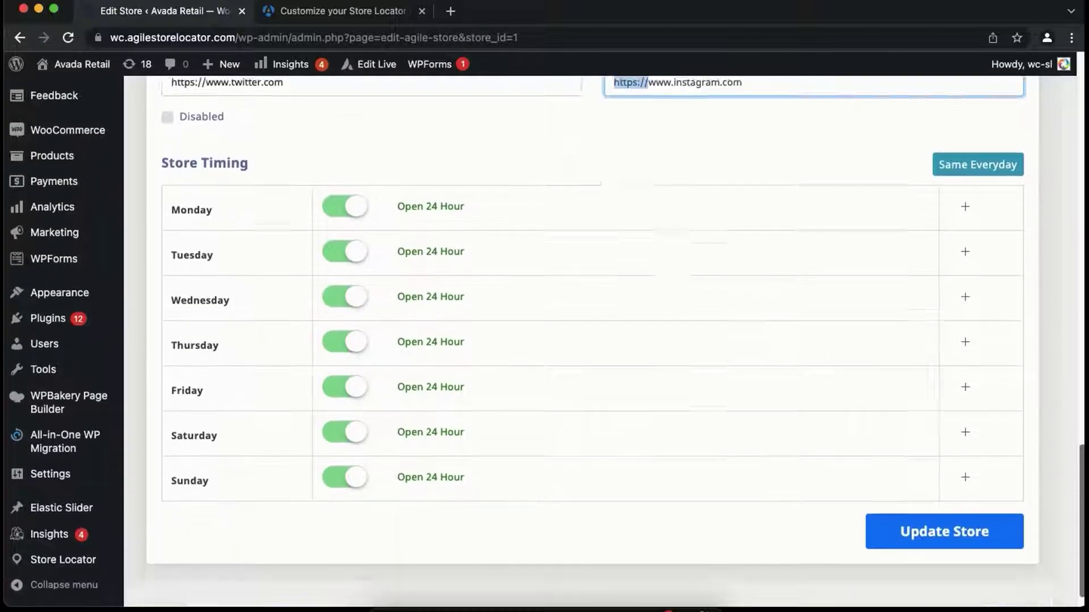
scroll("down", 3)
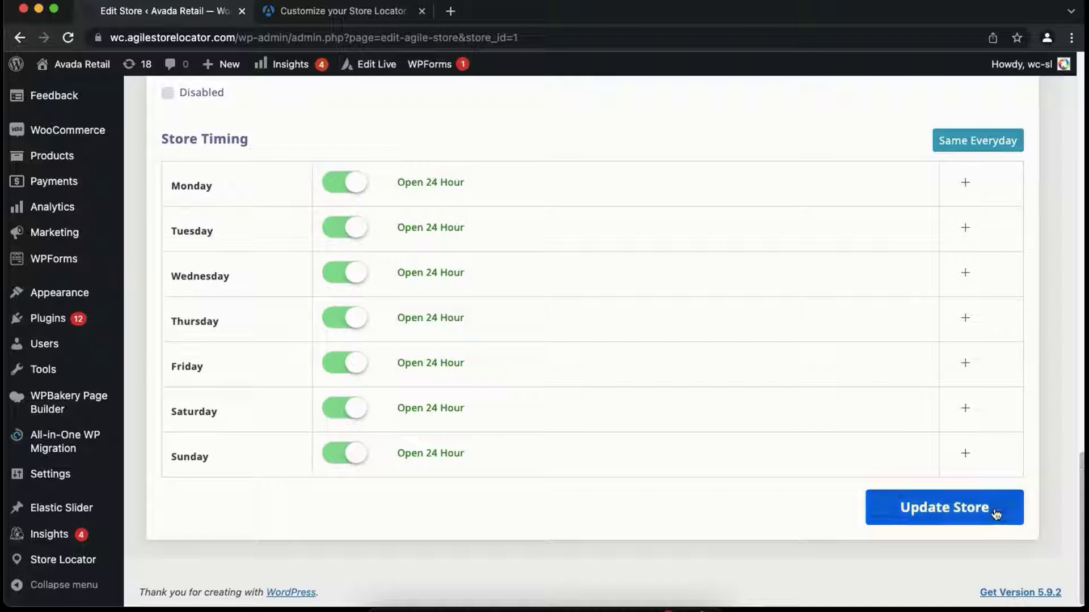
left_click(942, 507)
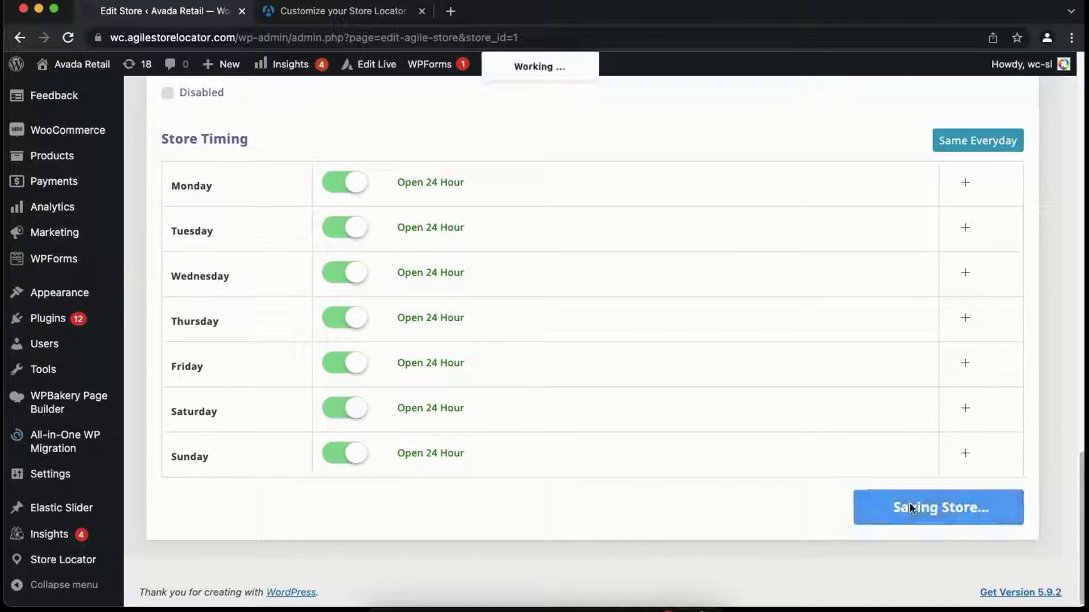
left_click(943, 506)
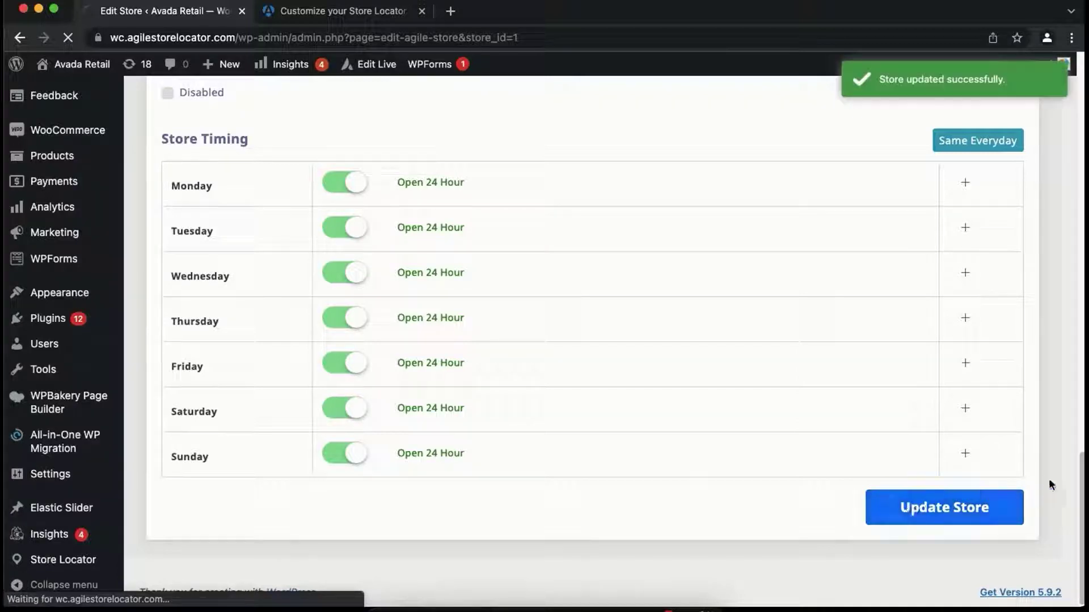
left_click(943, 507)
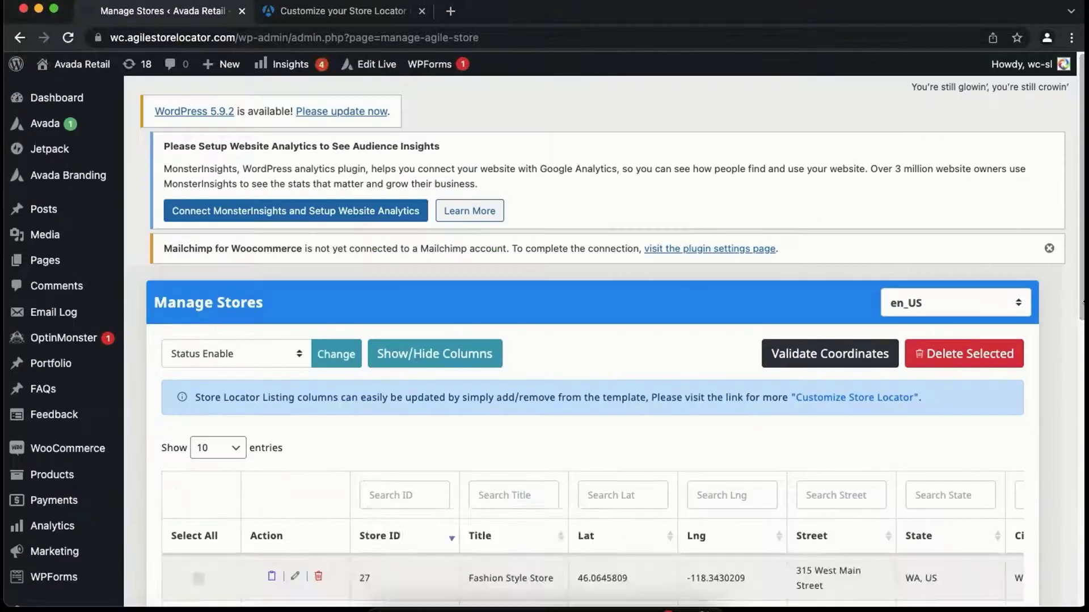
- Reload the live Store Locator page and verify Amanda Food Court's Facebook, Twitter, Instagram buttons
scroll("down", 3)
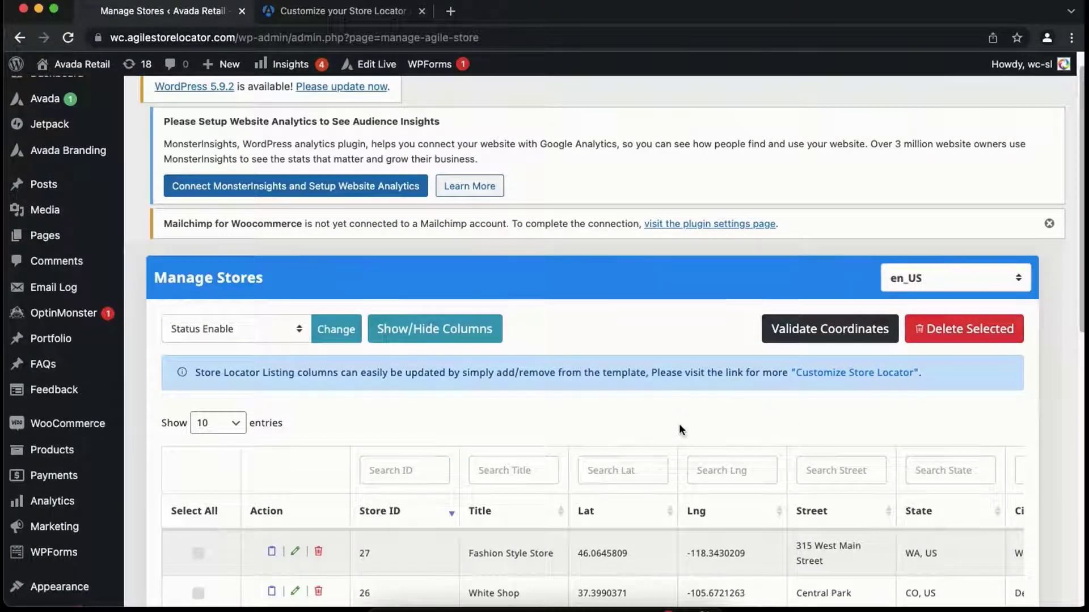
right_click(451, 610)
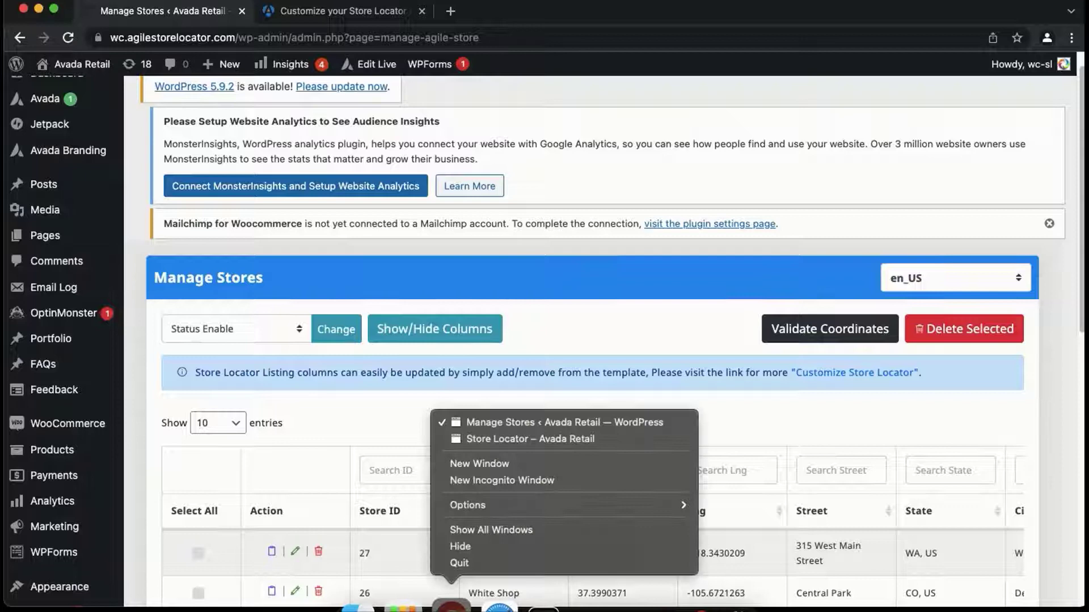
left_click(531, 439)
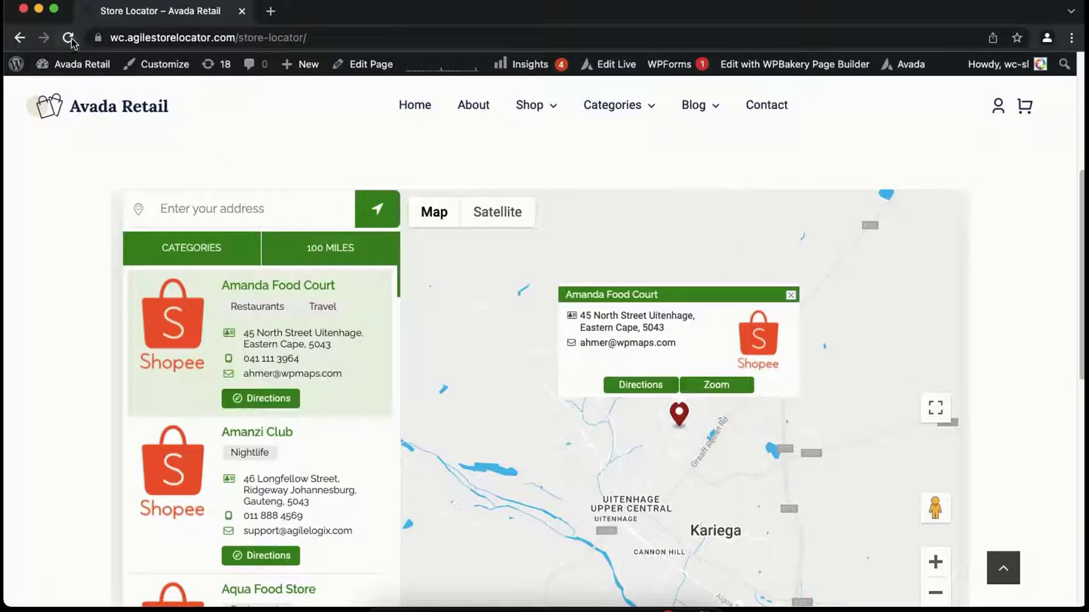
left_click(68, 38)
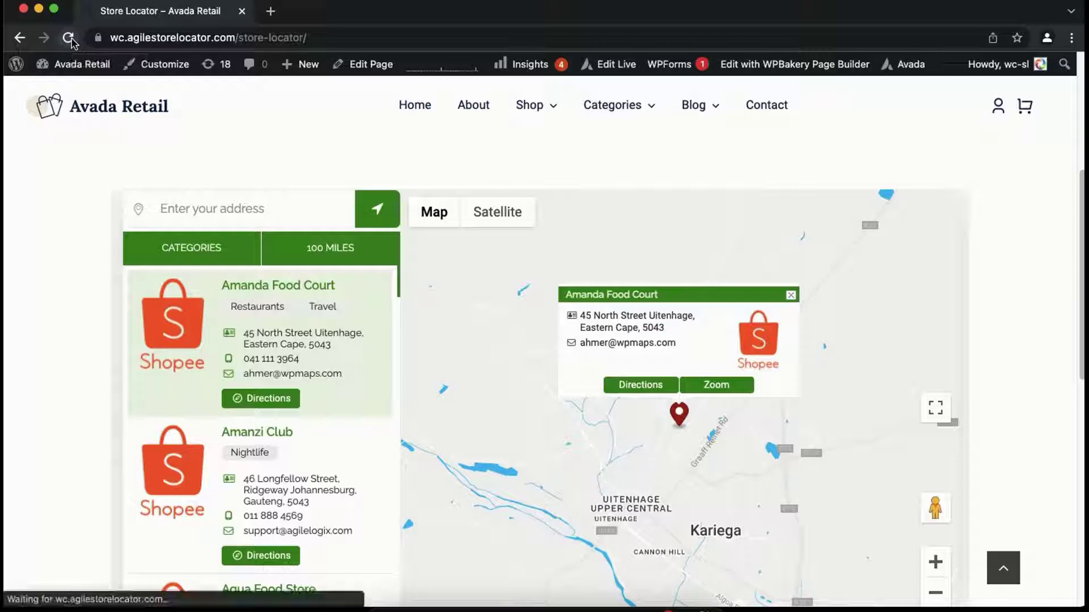
left_click(68, 38)
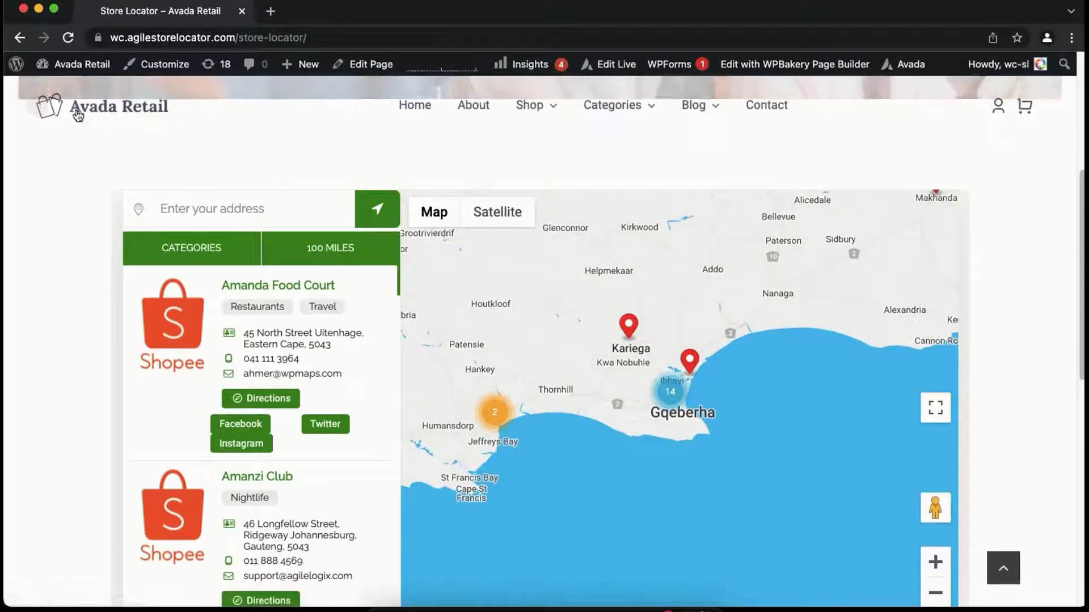
mouse_move(240, 440)
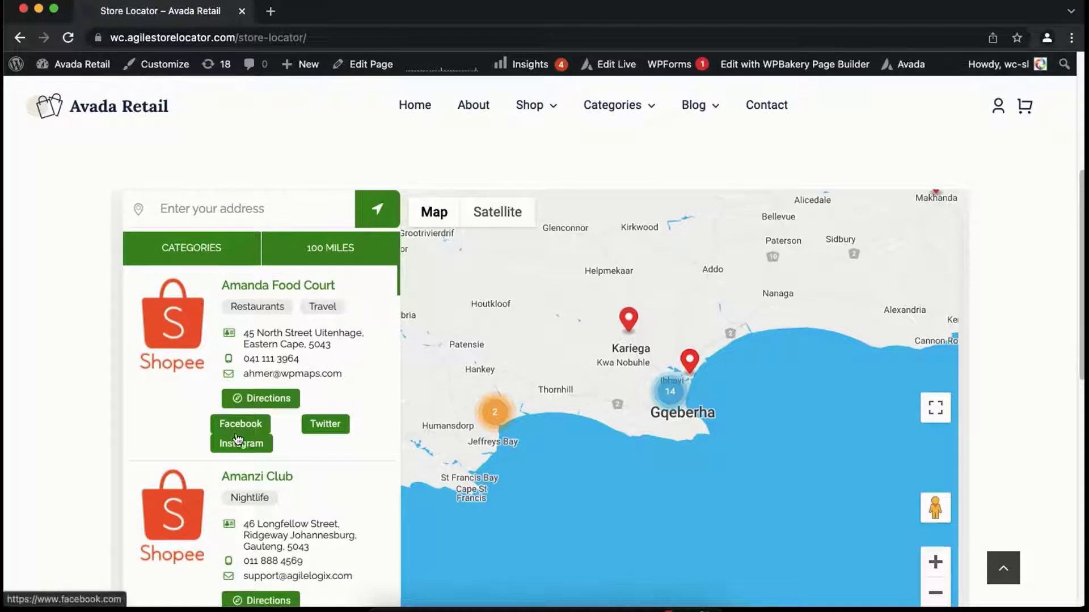
mouse_move(241, 444)
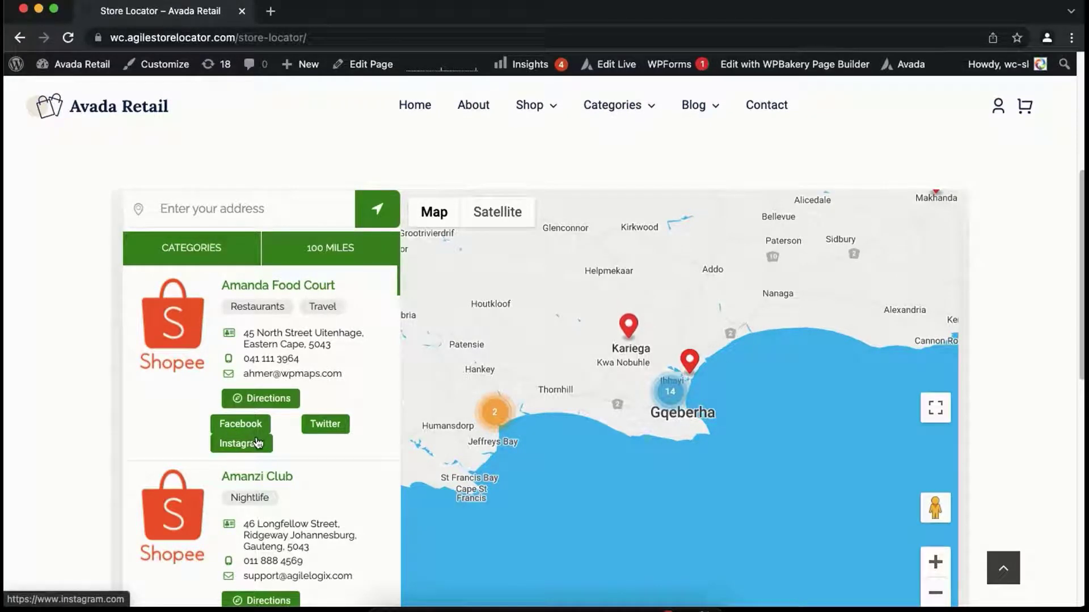
mouse_move(276, 445)
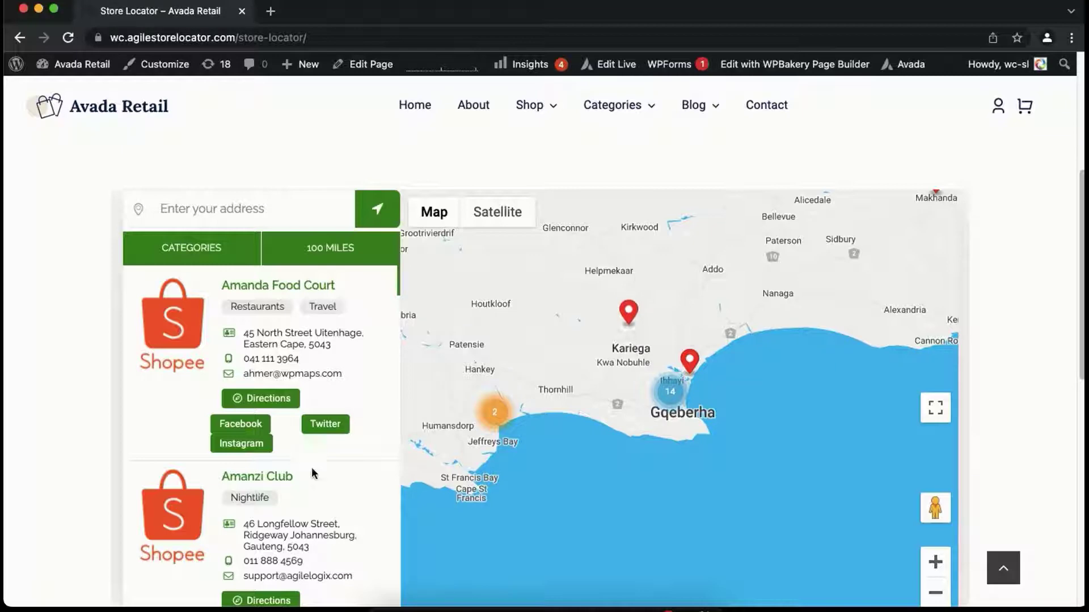
right_click(498, 602)
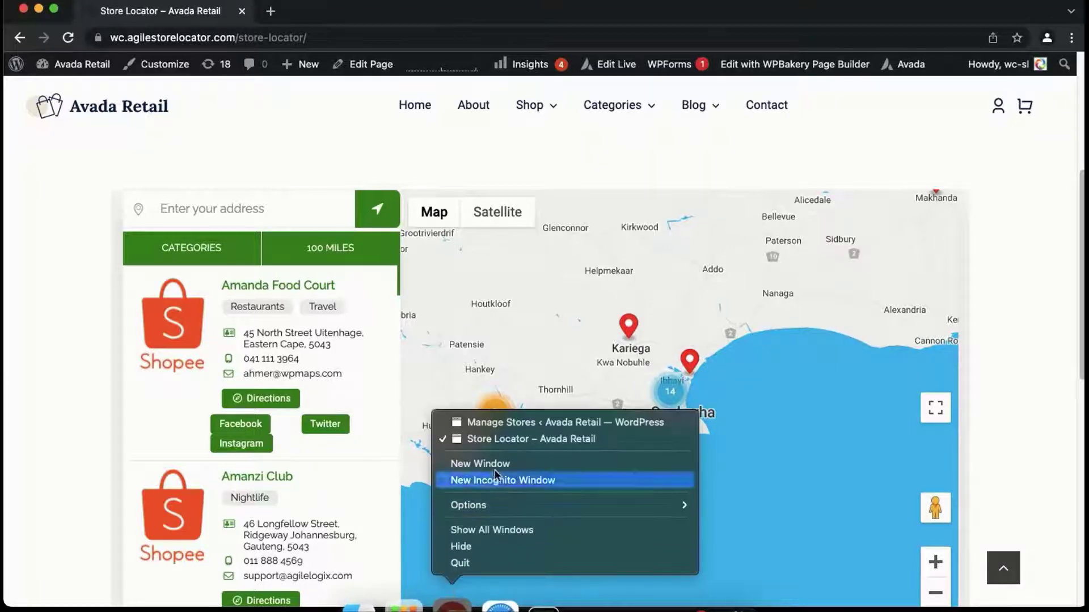
- Return to the admin window and open the store locator settings
left_click(550, 422)
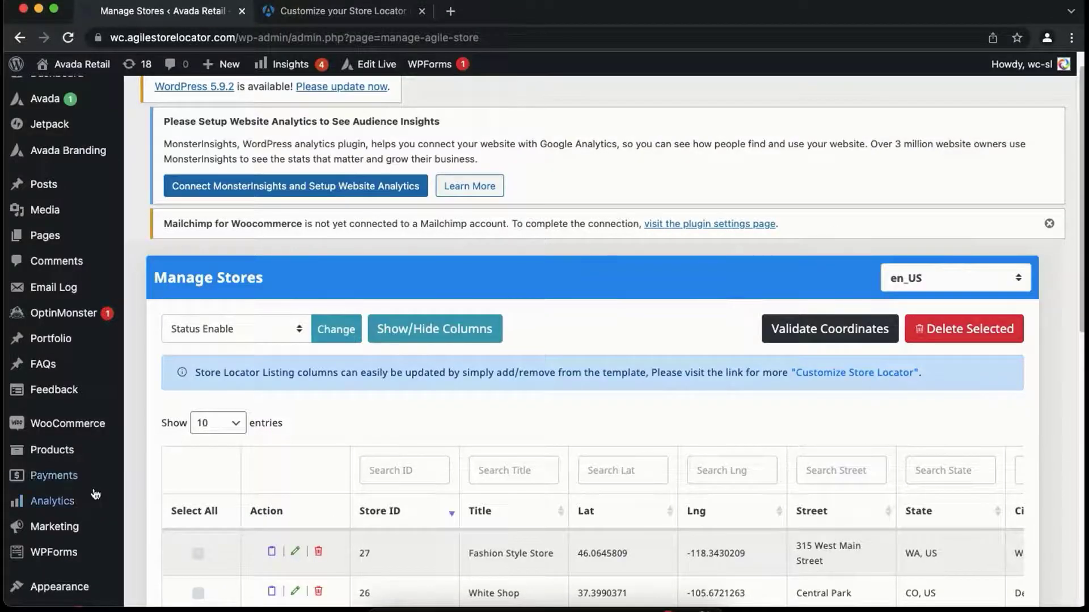
scroll("down", 3)
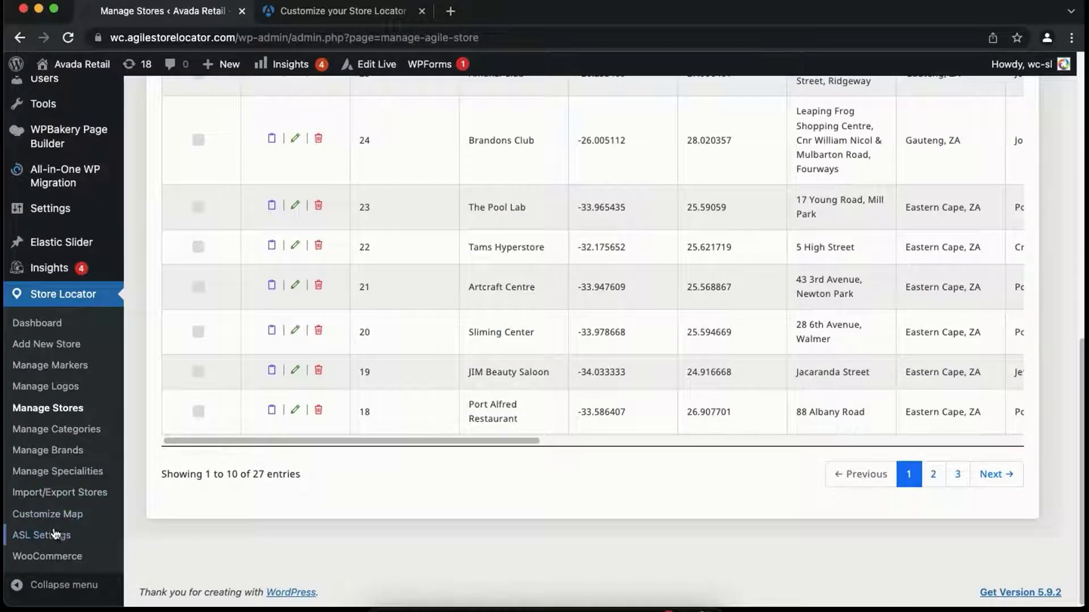
left_click(41, 535)
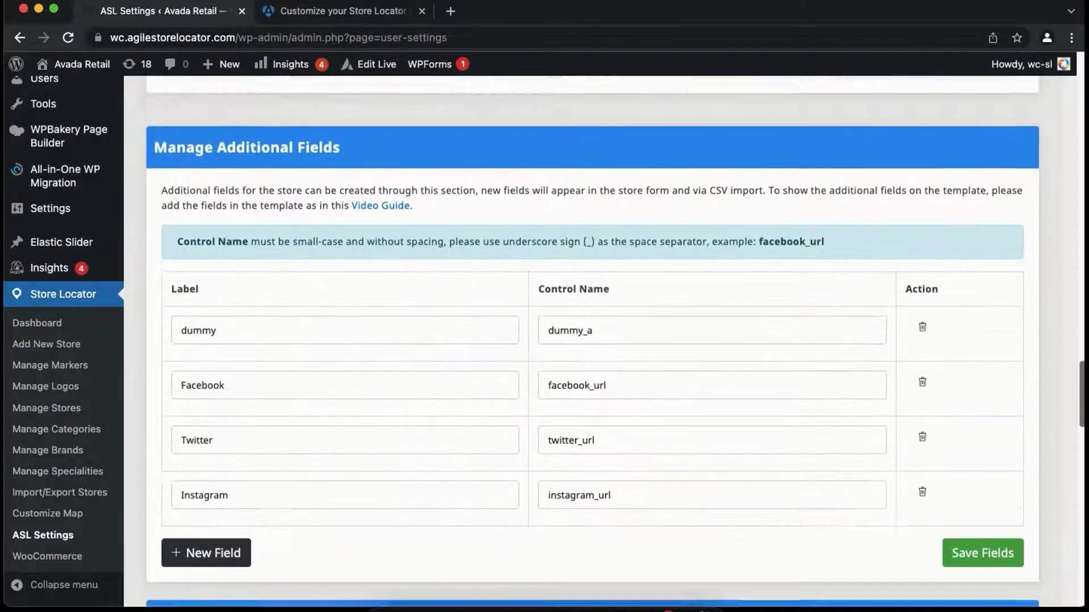
scroll("down", 3)
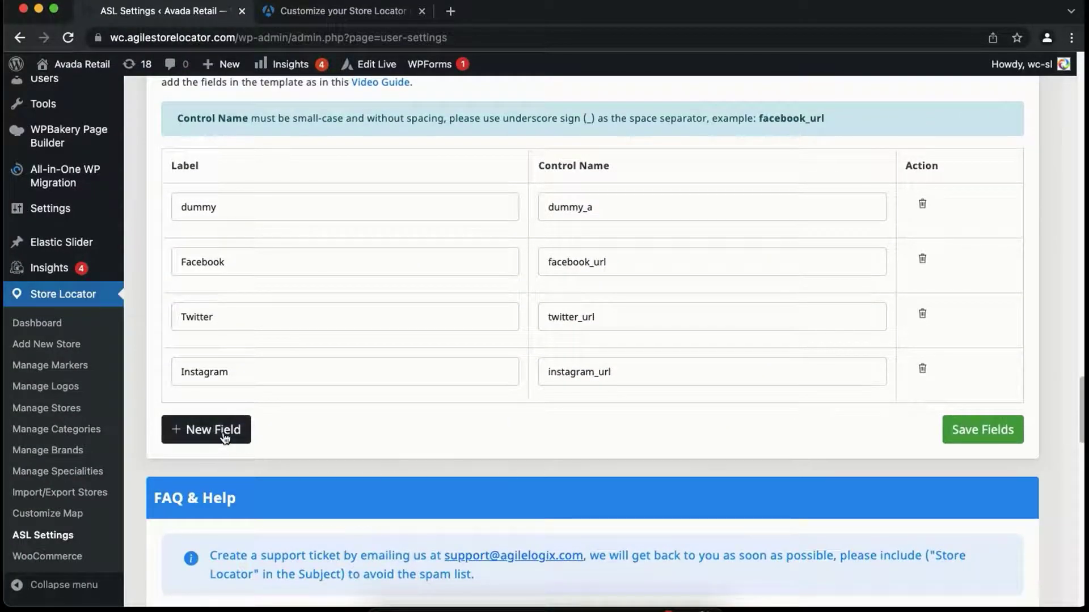
- Add a 'Phone' field with control name phone_new and save the fields
left_click(205, 429)
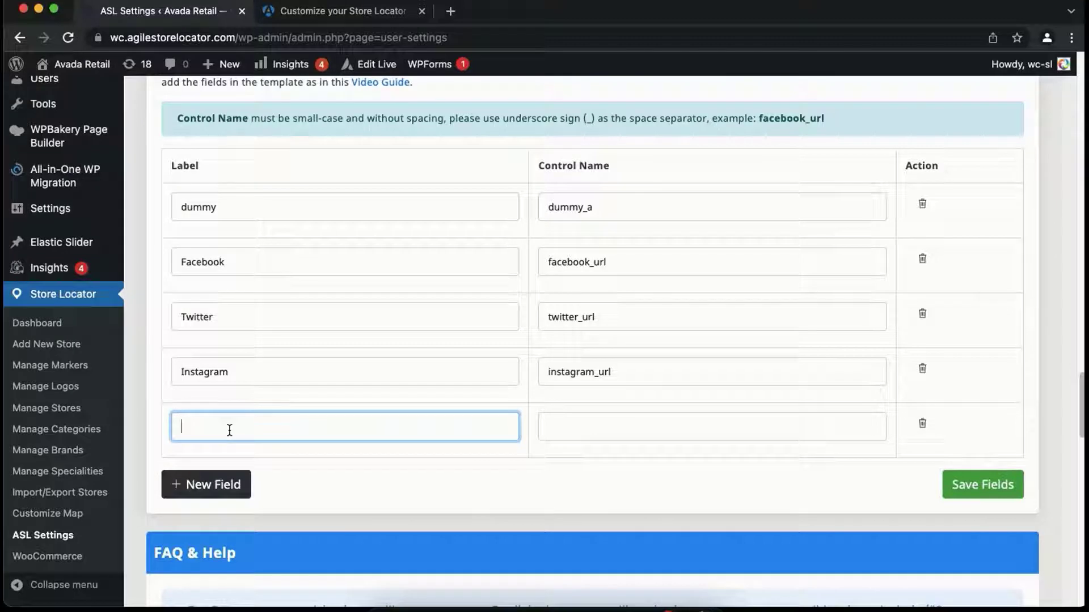
type("Phone")
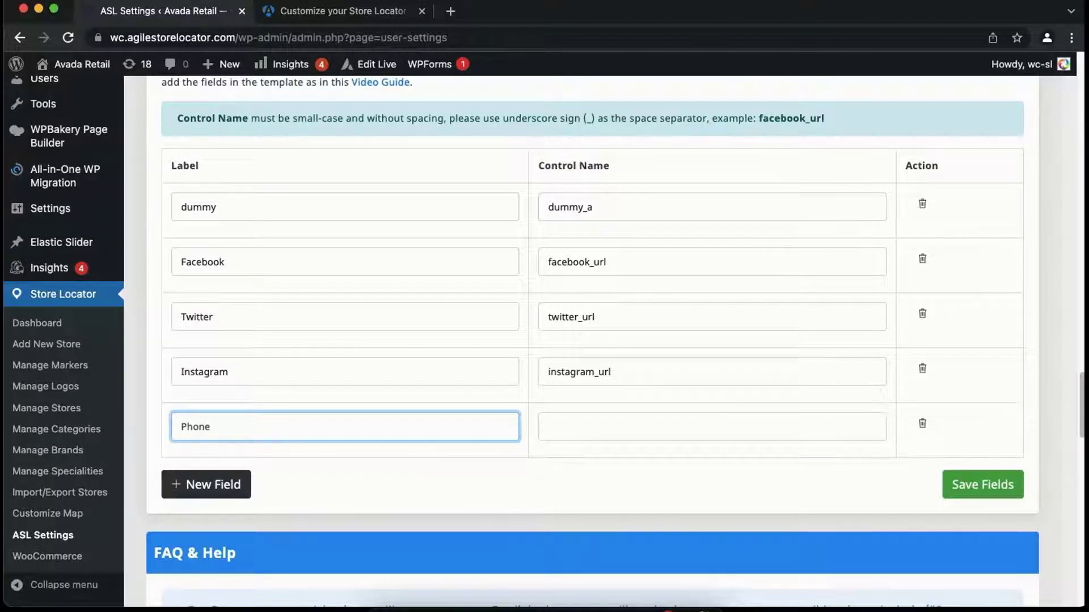
type("phone")
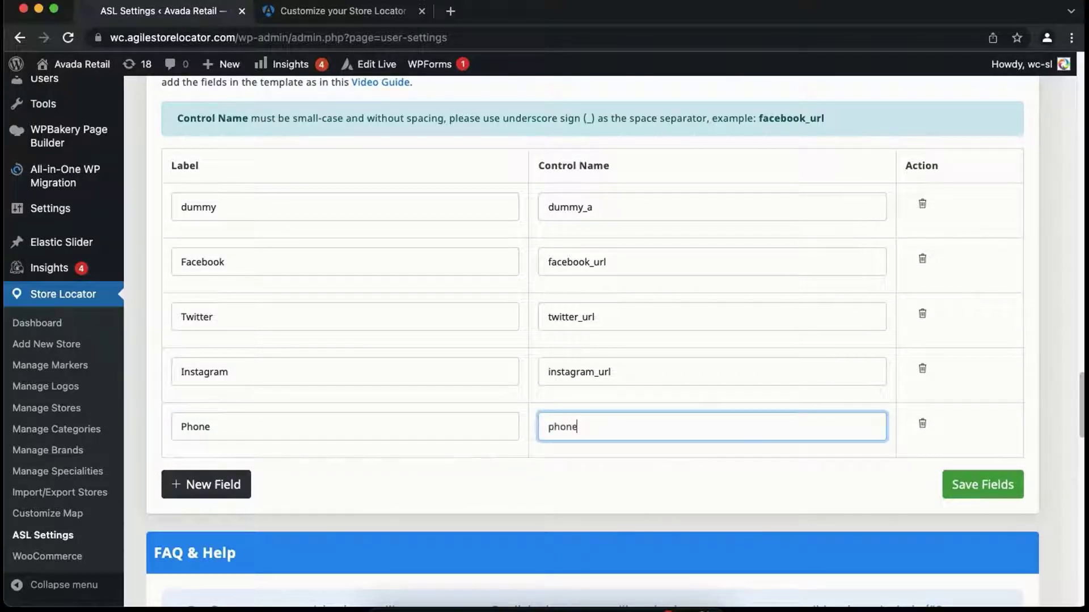
type("_new")
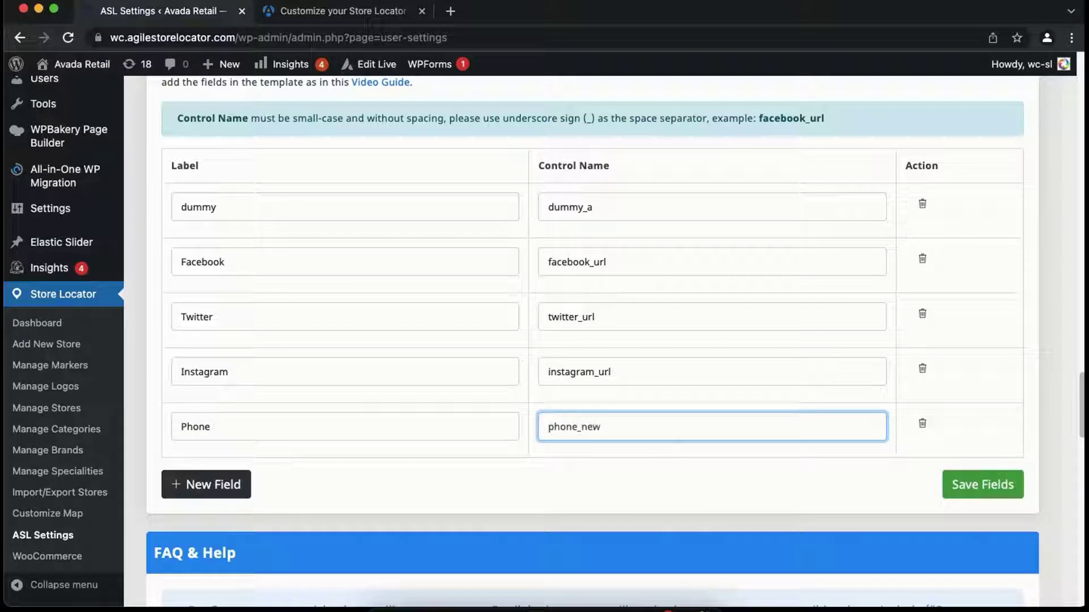
mouse_move(982, 485)
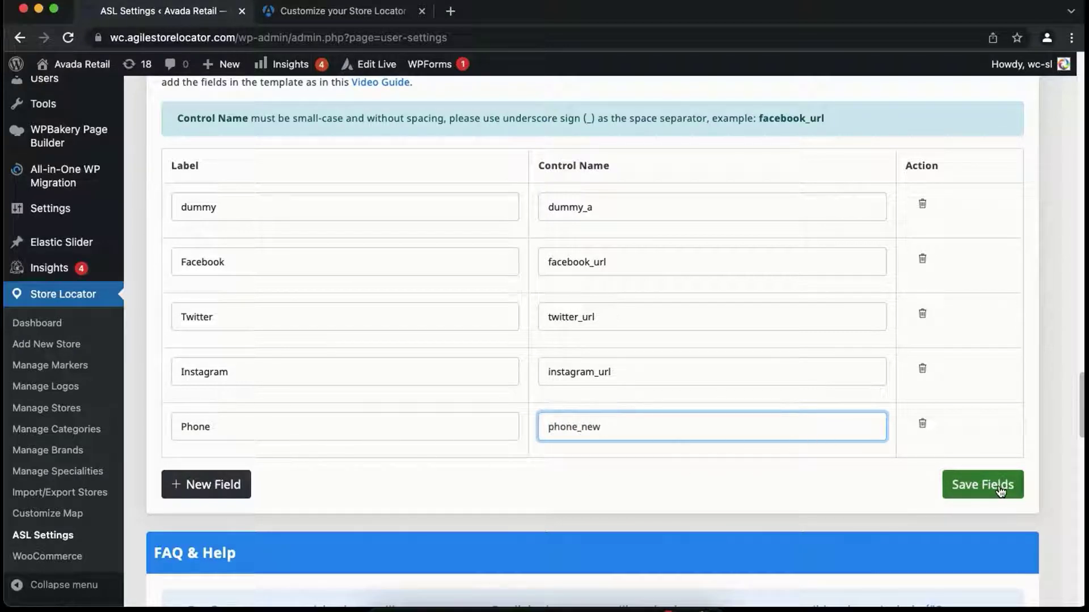
left_click(981, 483)
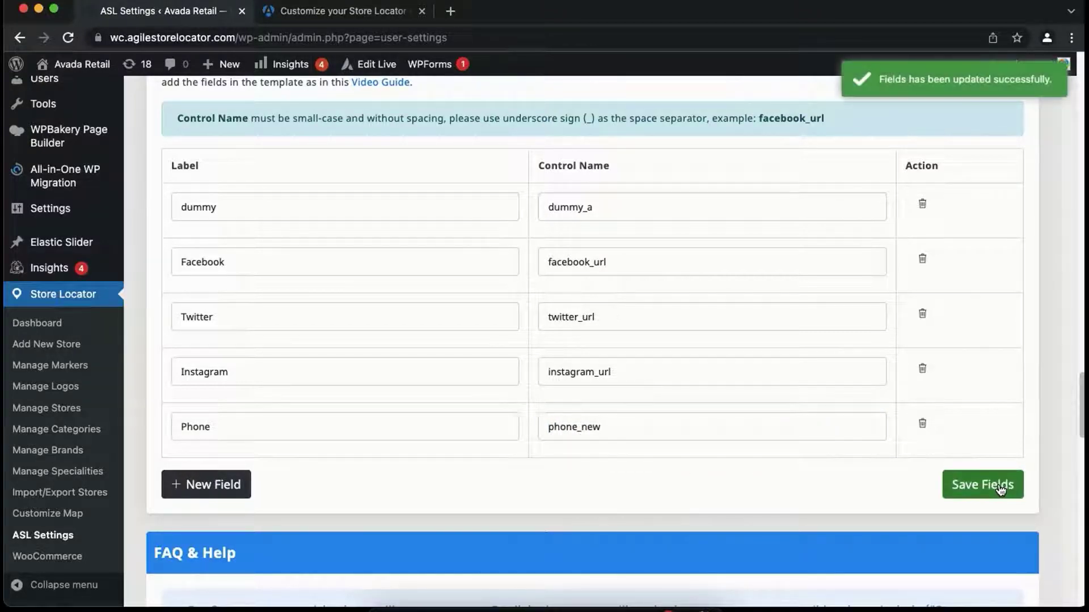
scroll("up", 3)
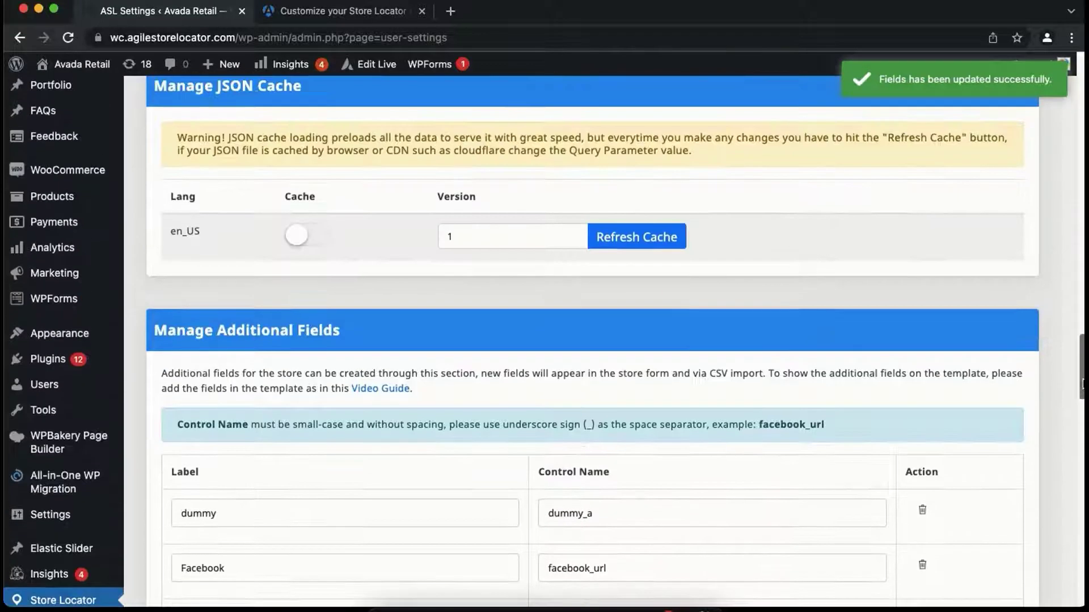
scroll("down", 3)
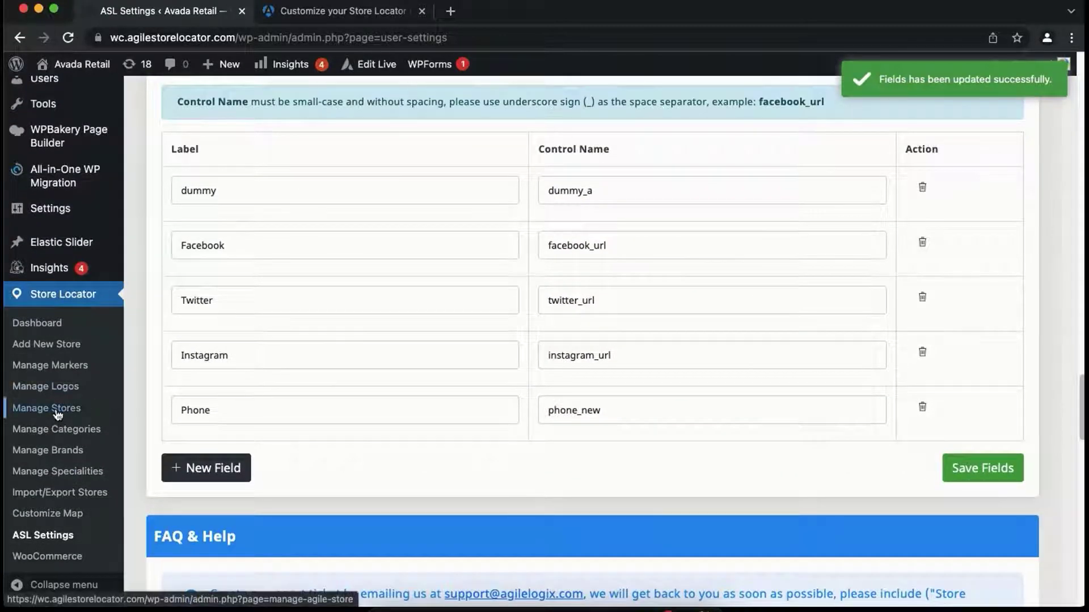
- Open Amanda Food Court for editing from Manage Stores
left_click(46, 408)
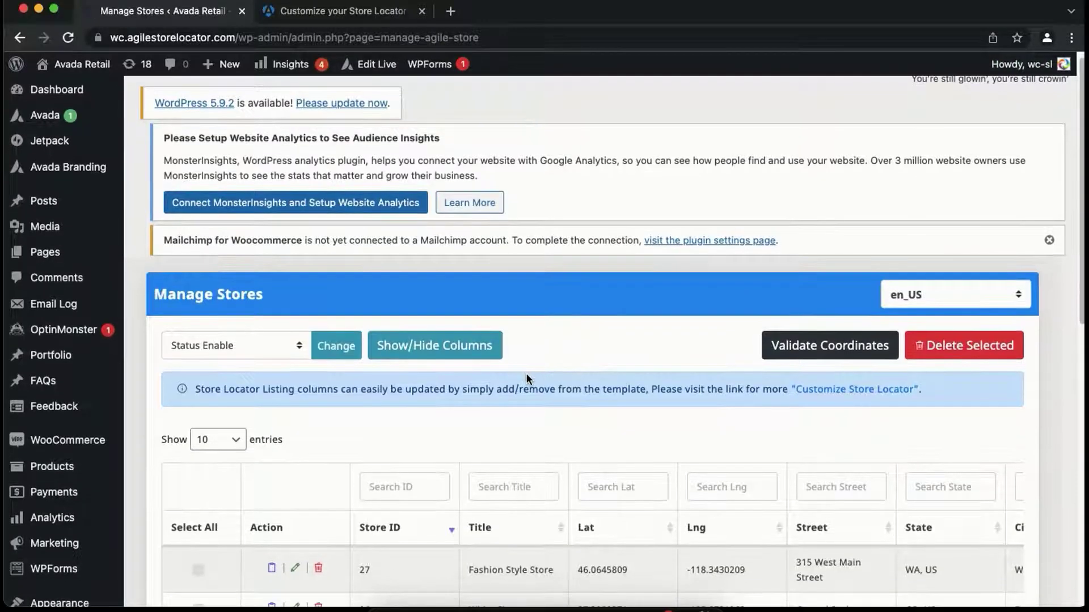
scroll("down", 3)
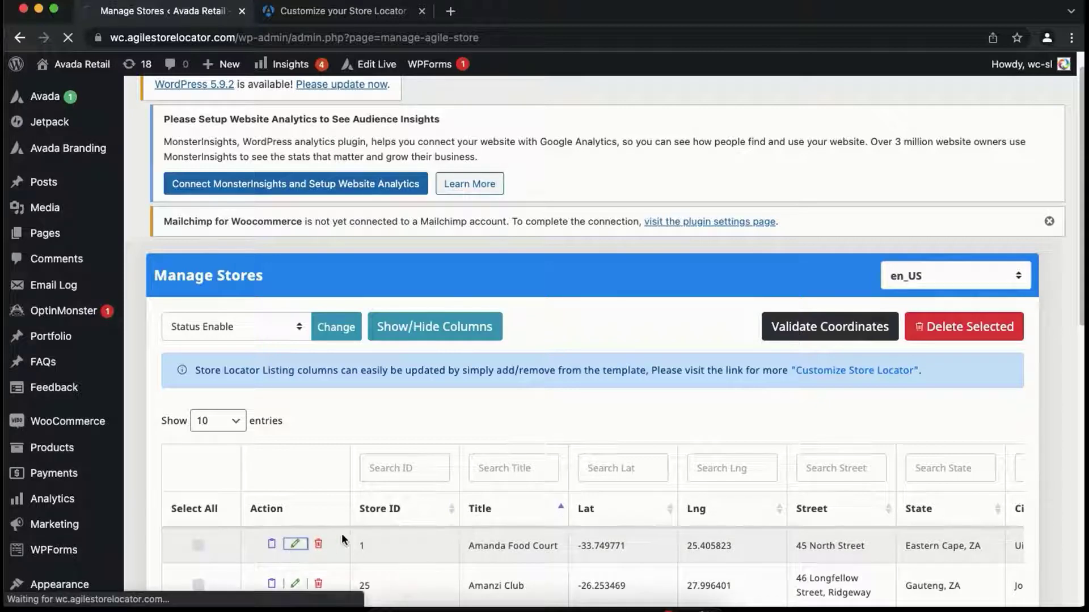
left_click(294, 545)
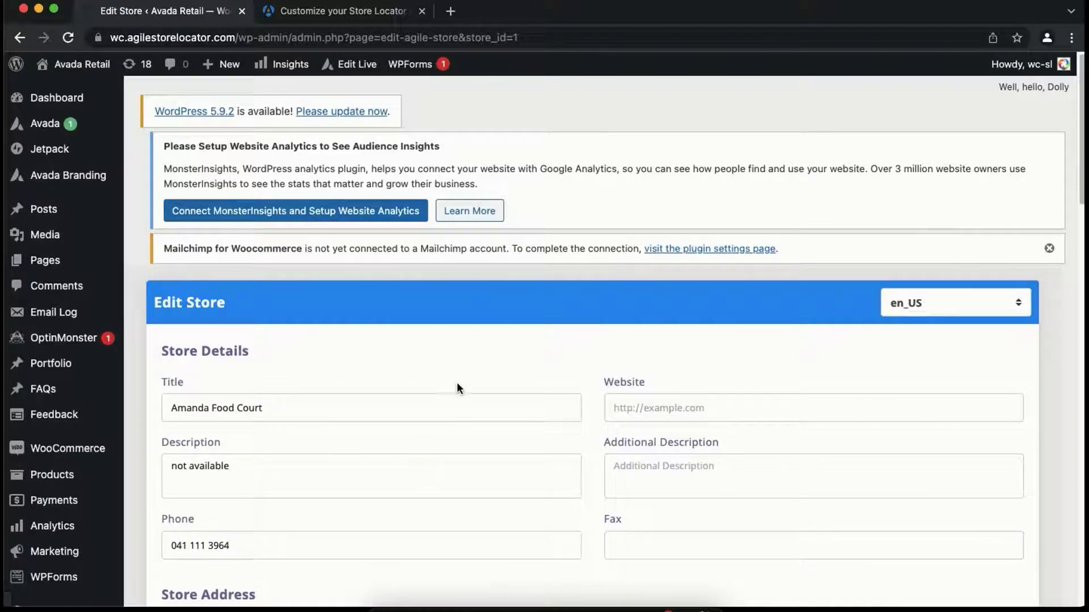
scroll("down", 3)
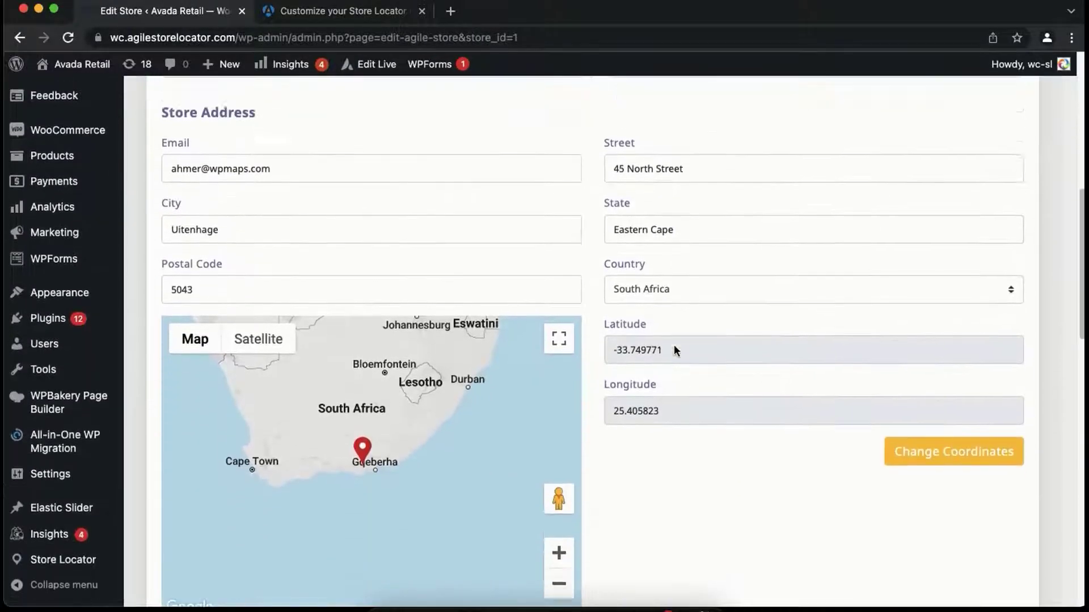
scroll("down", 3)
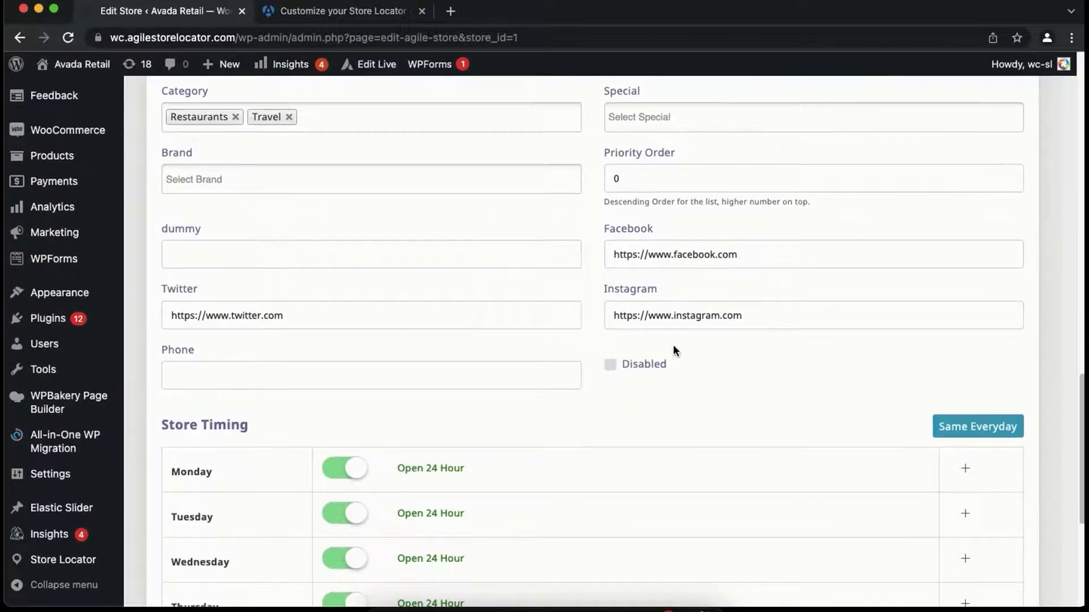
left_click(370, 375)
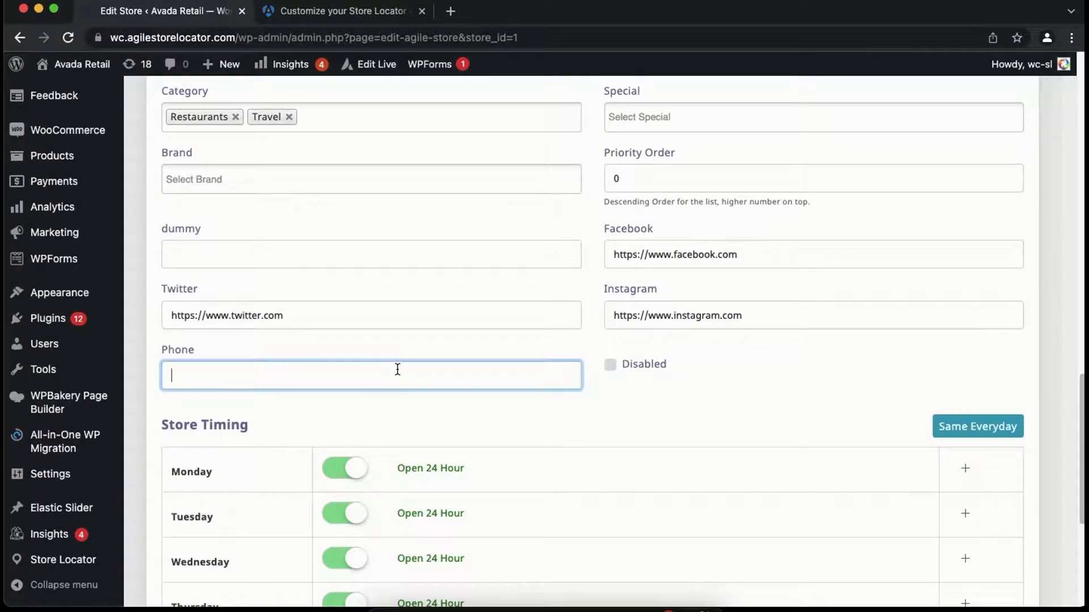
type("333-333-333-4")
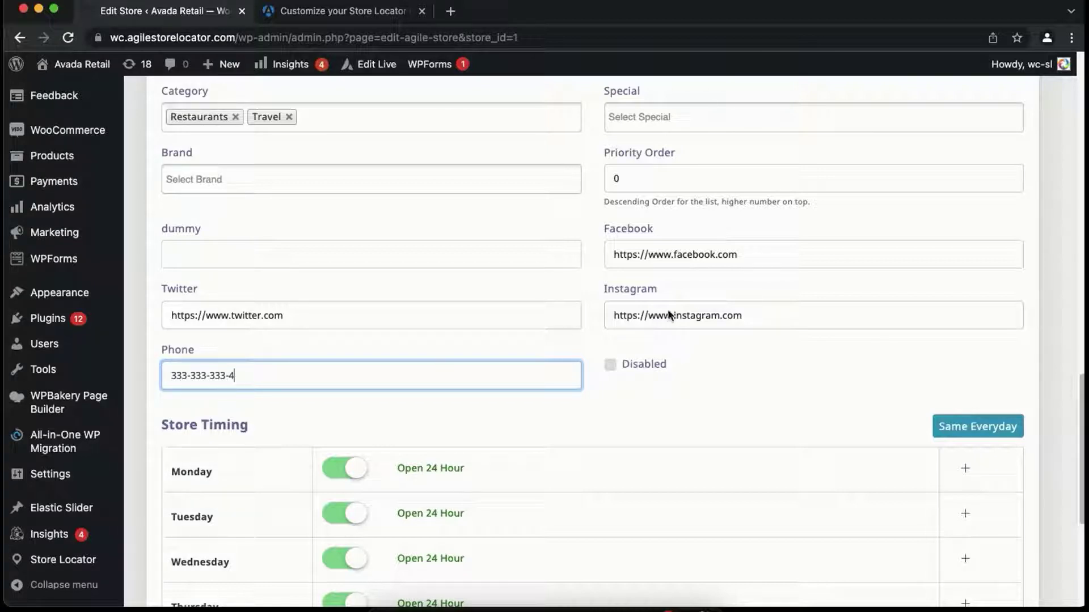
scroll("down", 3)
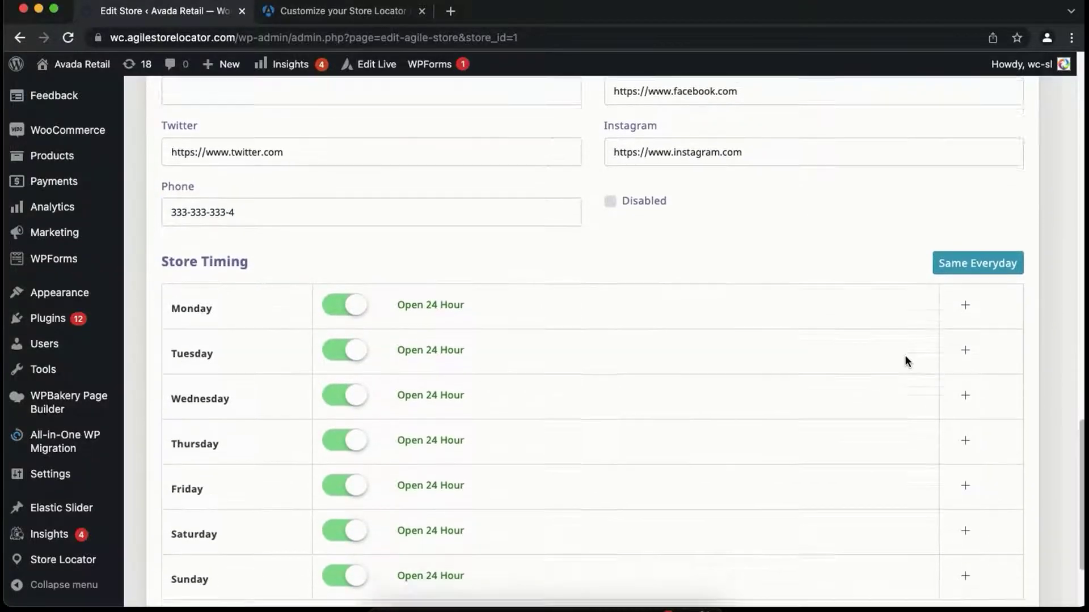
left_click(937, 552)
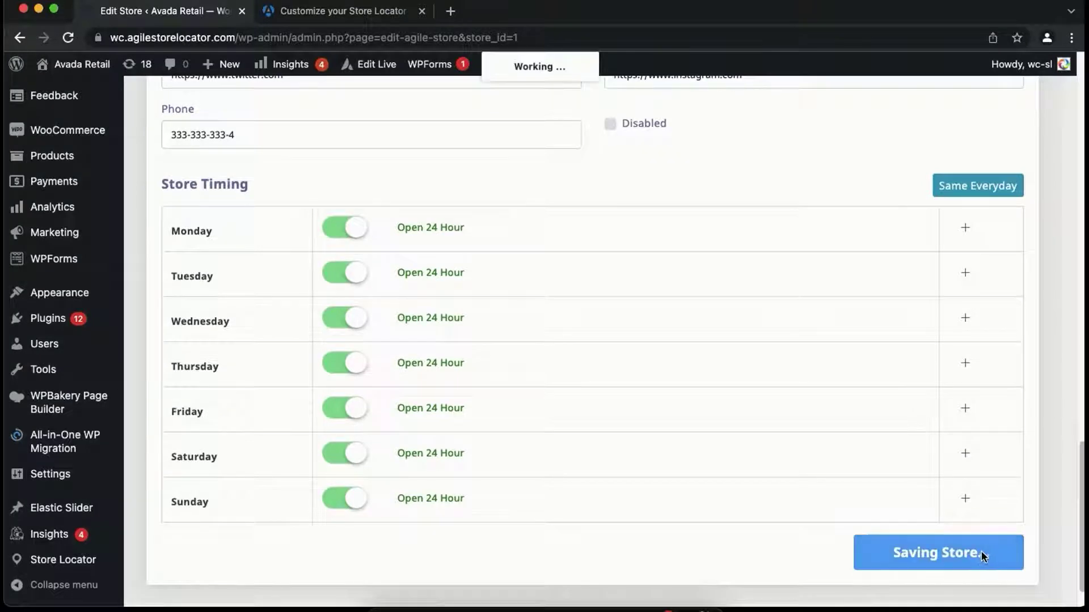
left_click(936, 552)
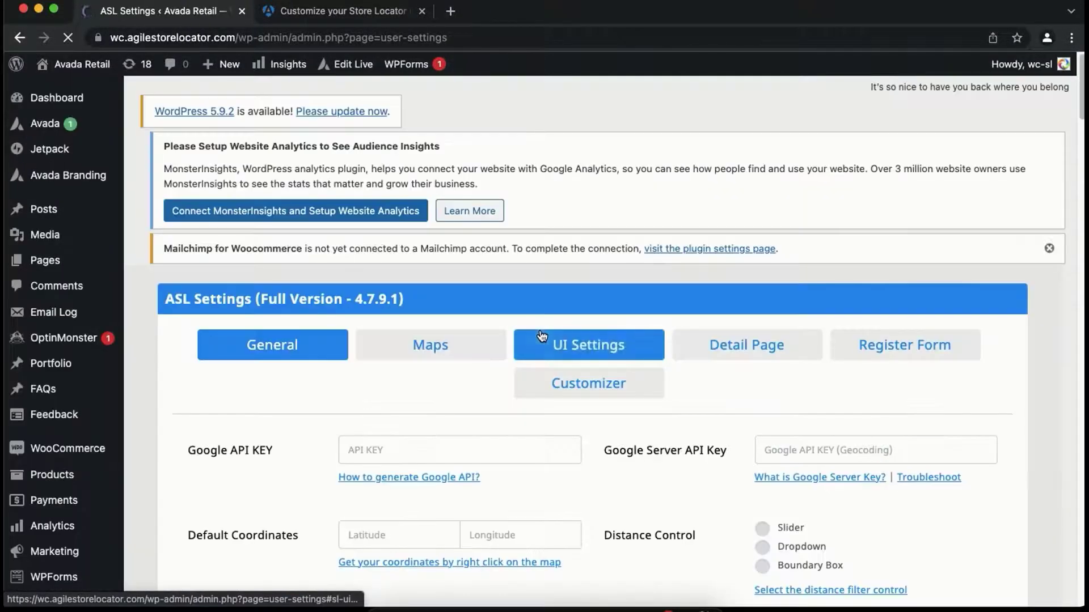
- Load Template 3's infobox section template in the ASL Customizer
left_click(587, 383)
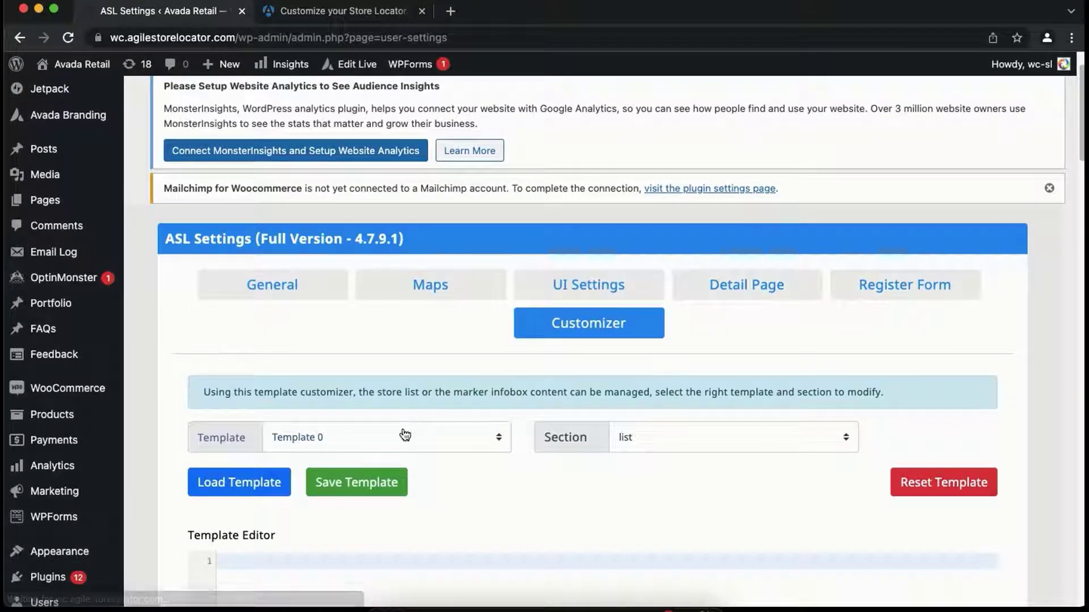
left_click(733, 436)
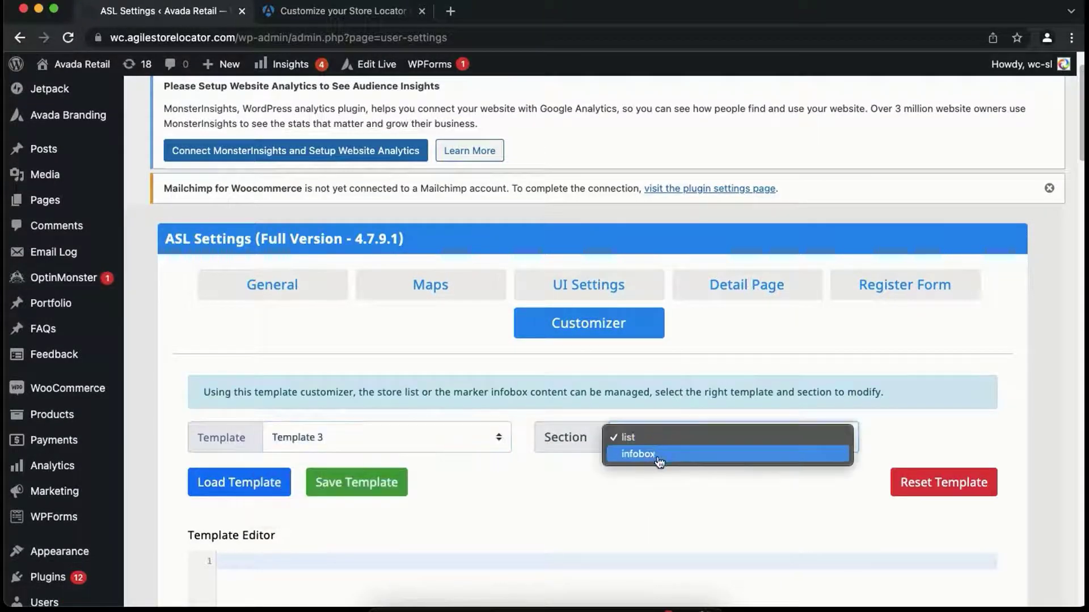
left_click(636, 453)
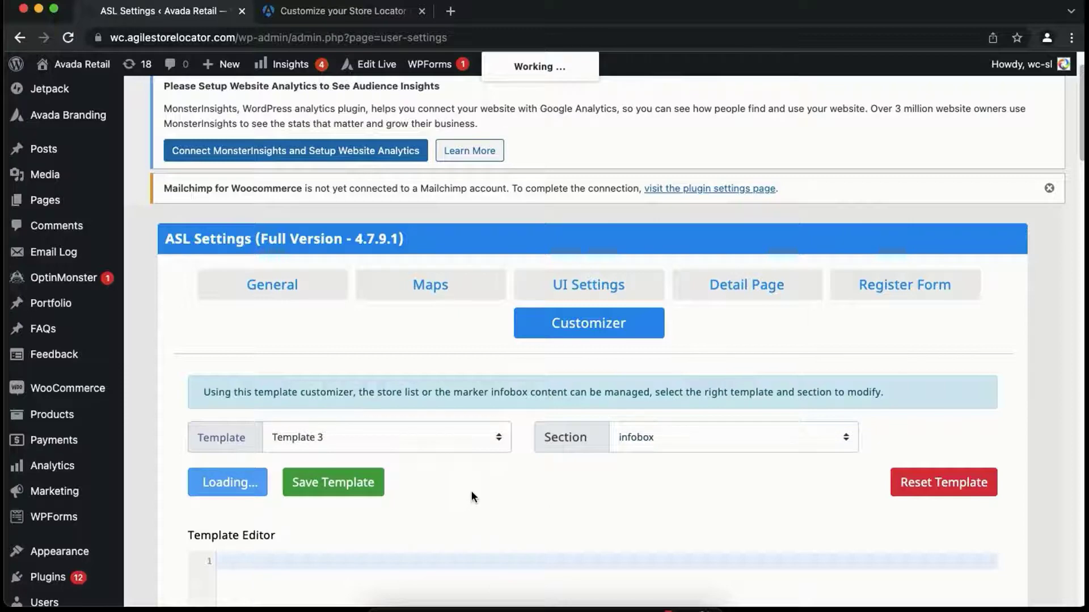
- Insert a {{if phone_new}} clickable phone link block into the infobox markup and save
left_click(227, 482)
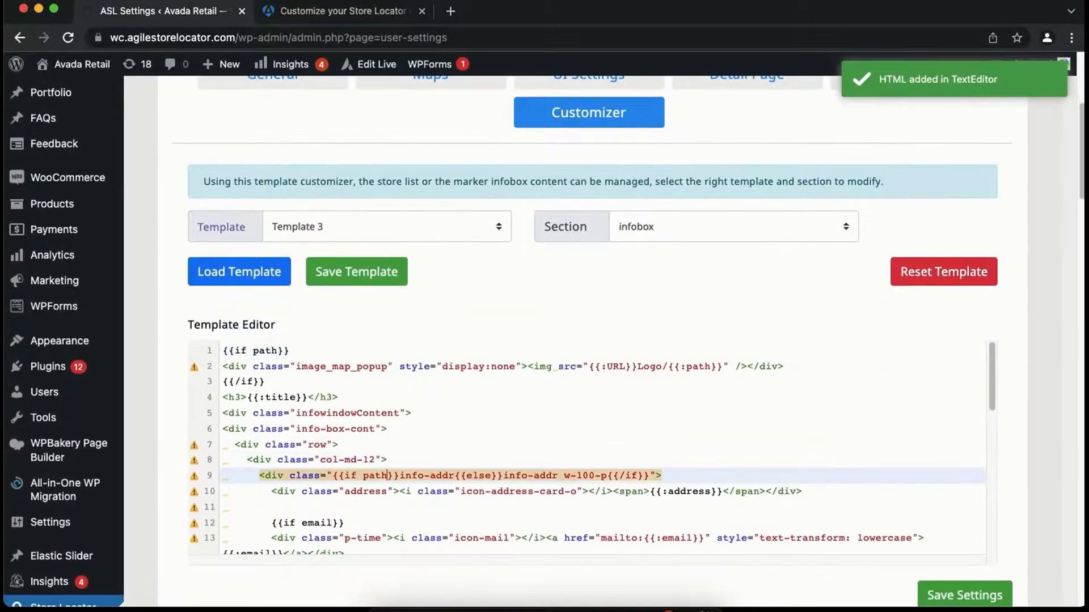
scroll("down", 3)
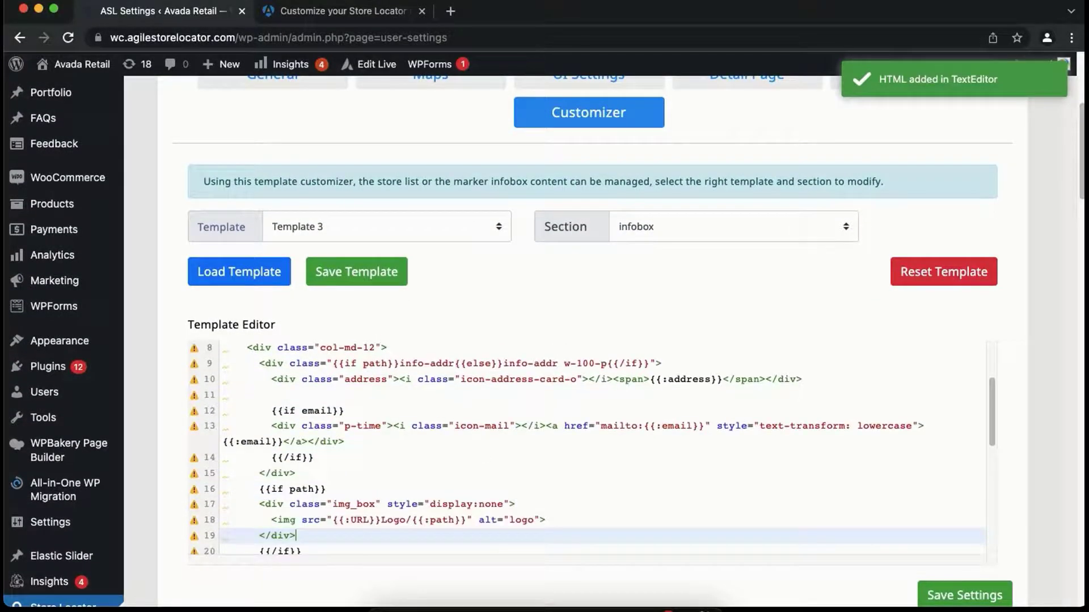
scroll("down", 3)
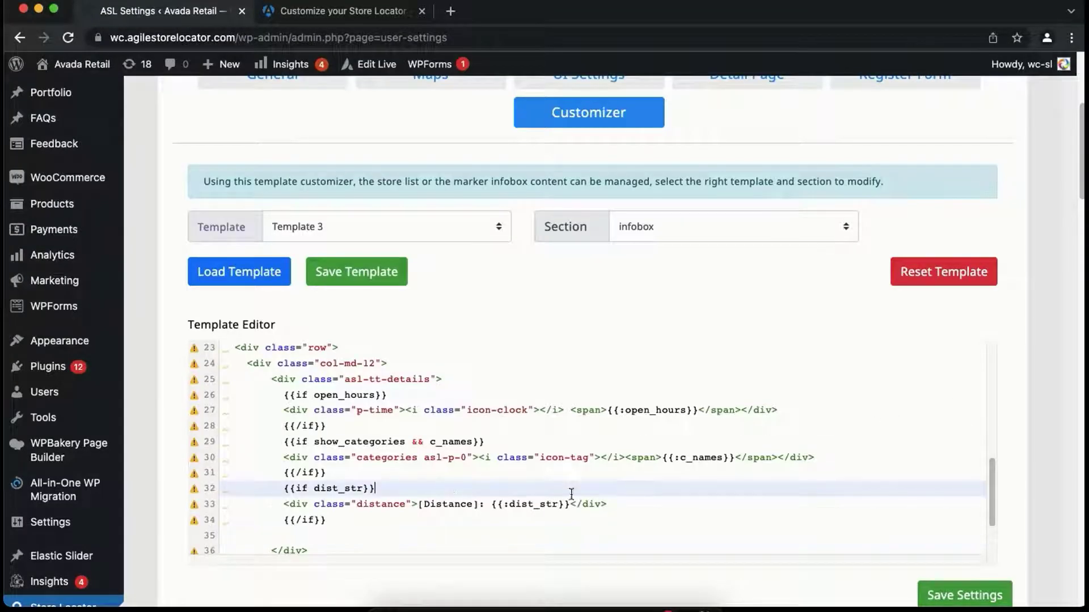
scroll("up", 3)
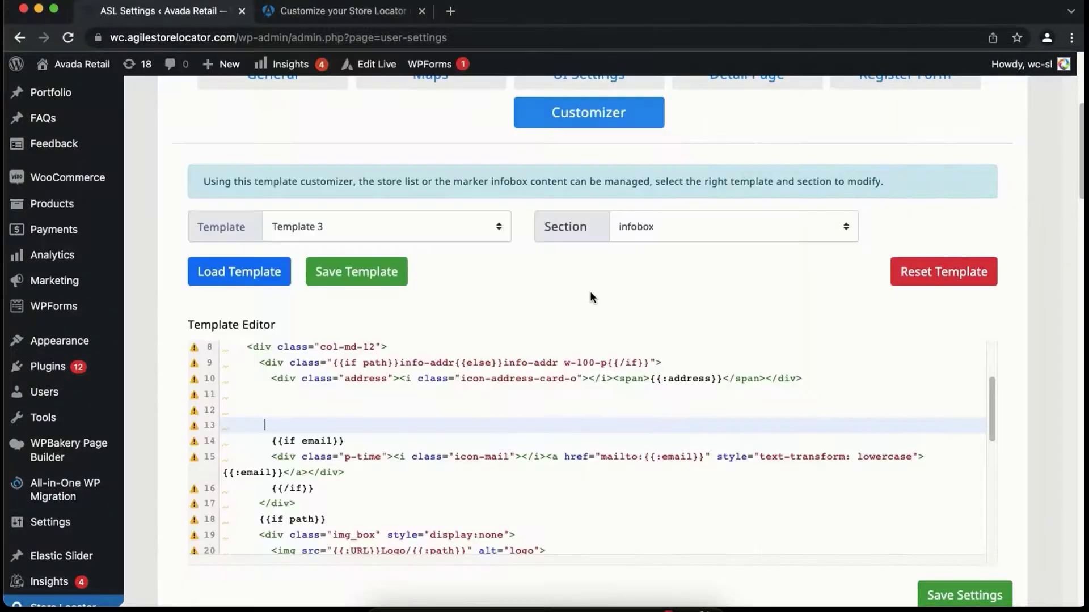
type("{{if phone_new}}")
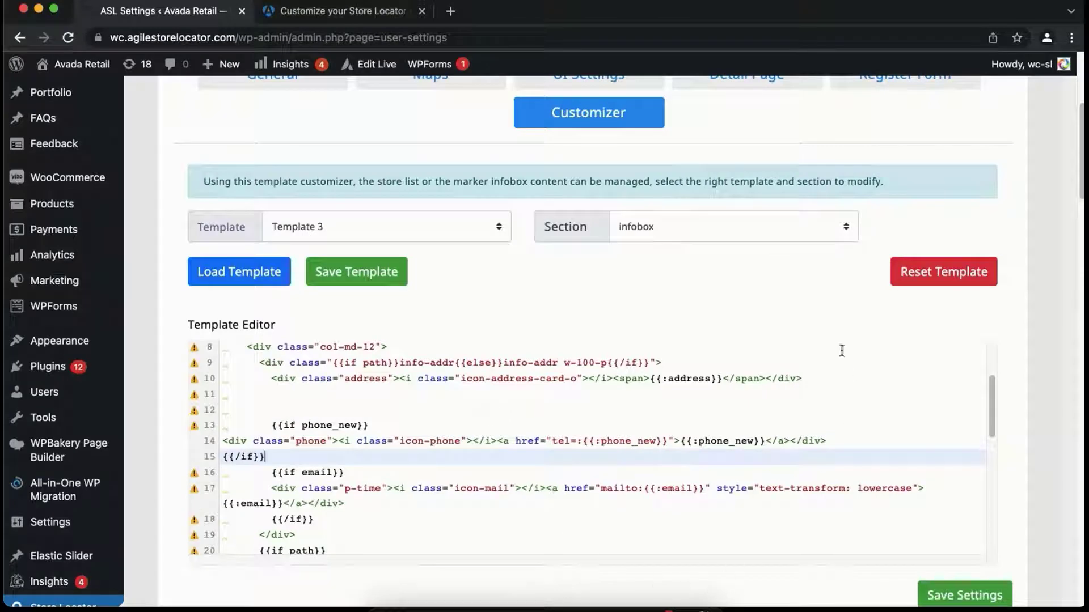
left_click(356, 271)
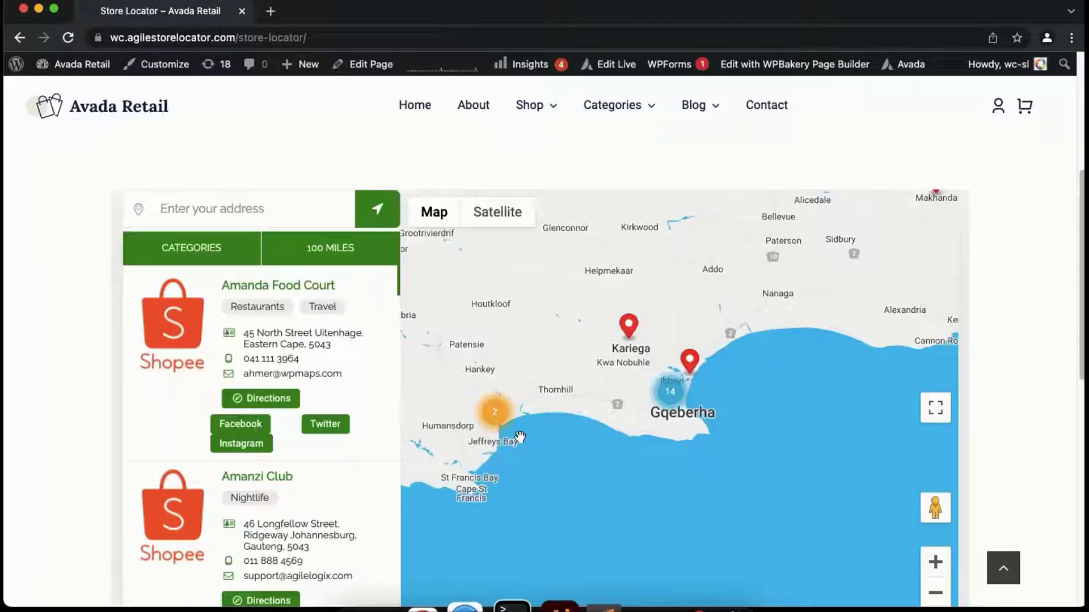
- Reload the front-end store locator page to pick up the updated infobox template
left_click(68, 37)
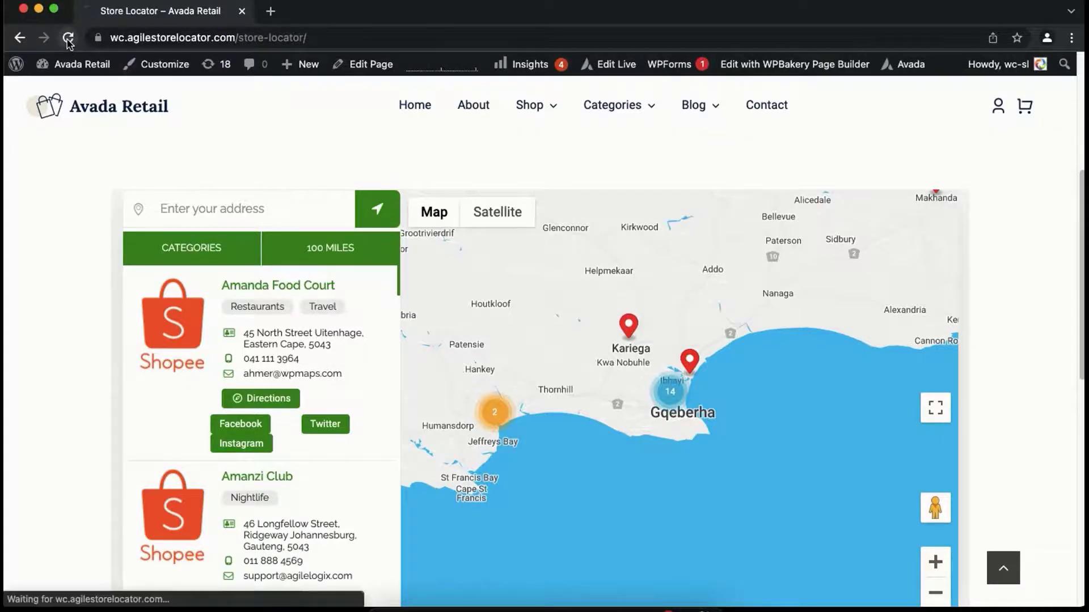
left_click(68, 38)
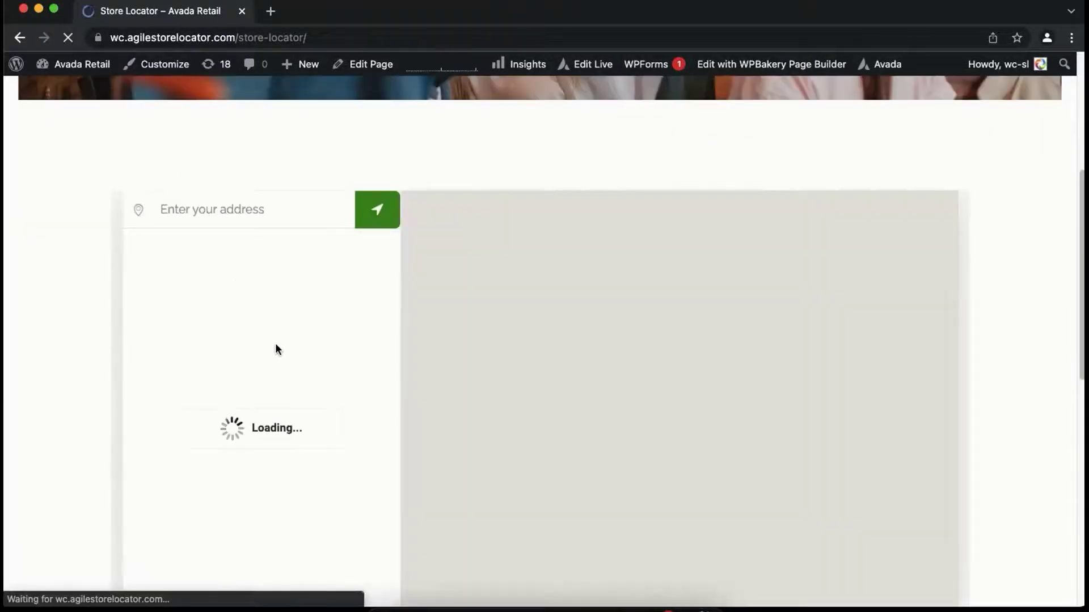